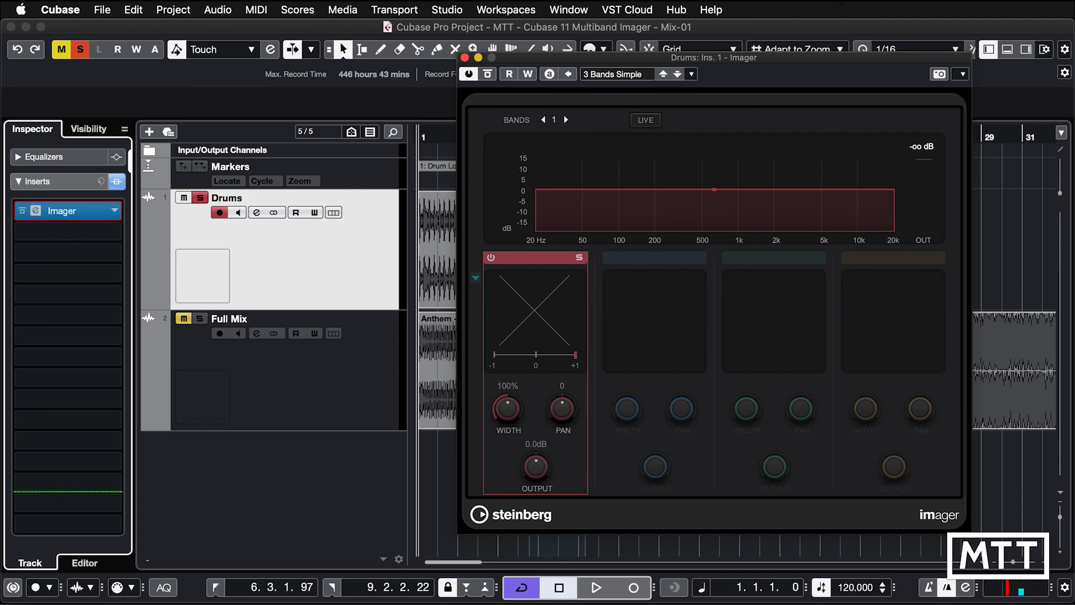
pyautogui.moveTo(703, 15)
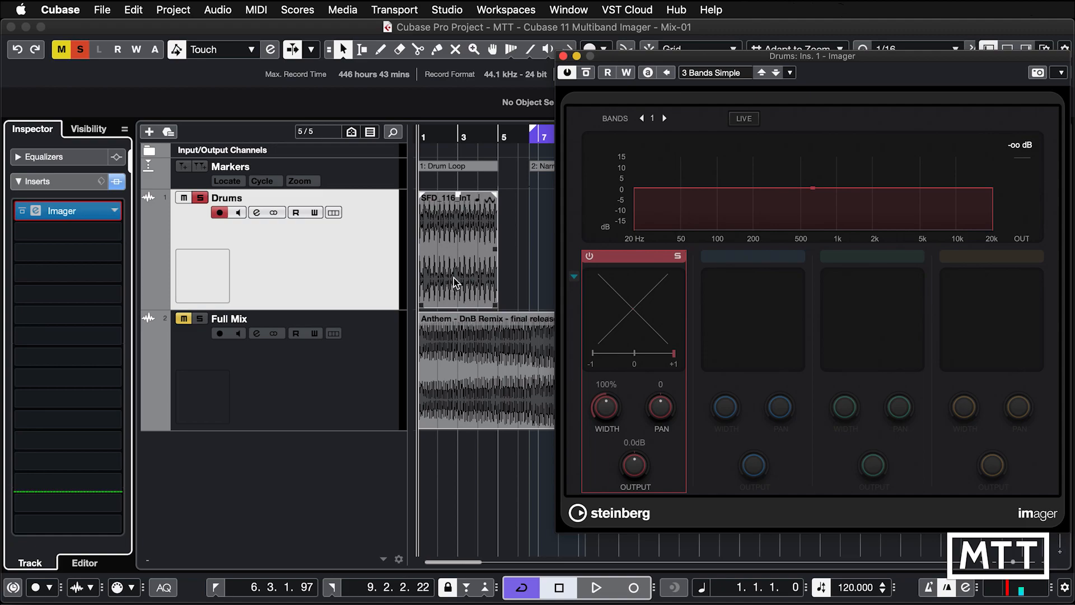
pyautogui.moveTo(456, 262)
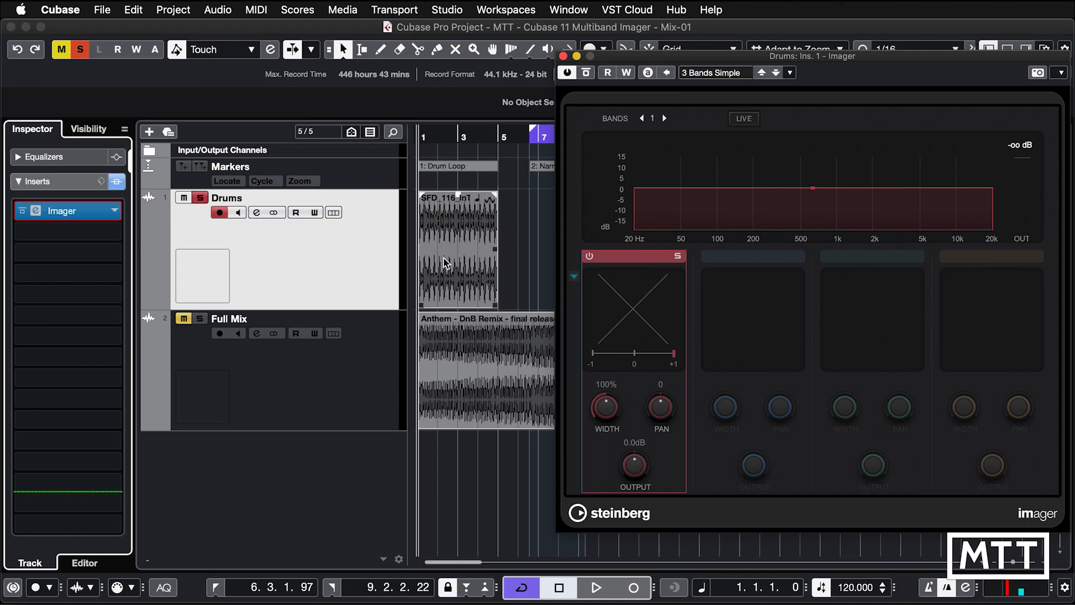
# Cycle the Drum Loop marker range and start playback of the drums through the Imager
pyautogui.click(227, 180)
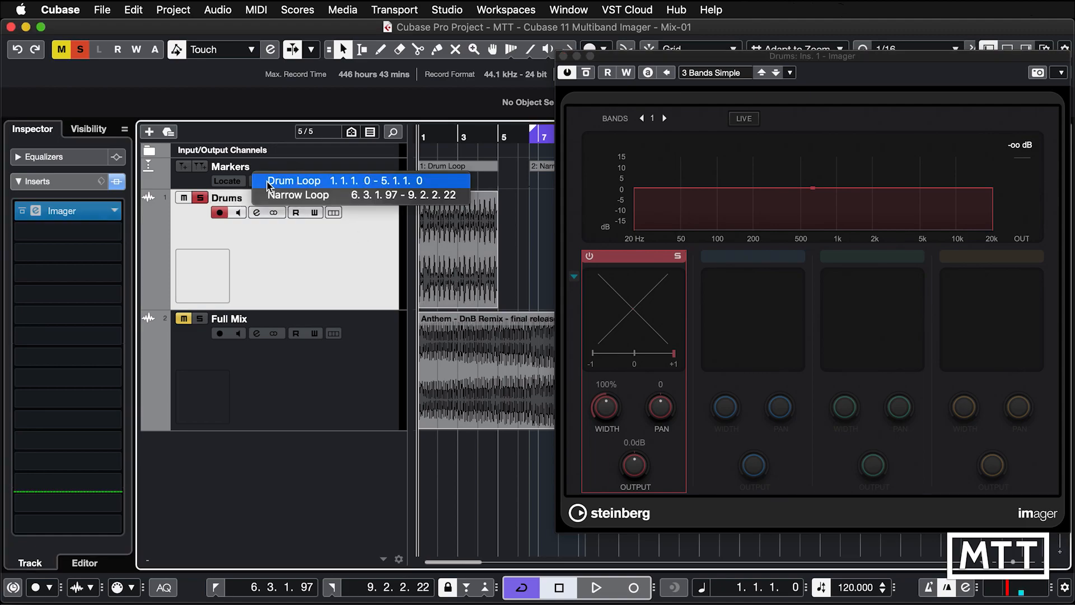
pyautogui.click(293, 180)
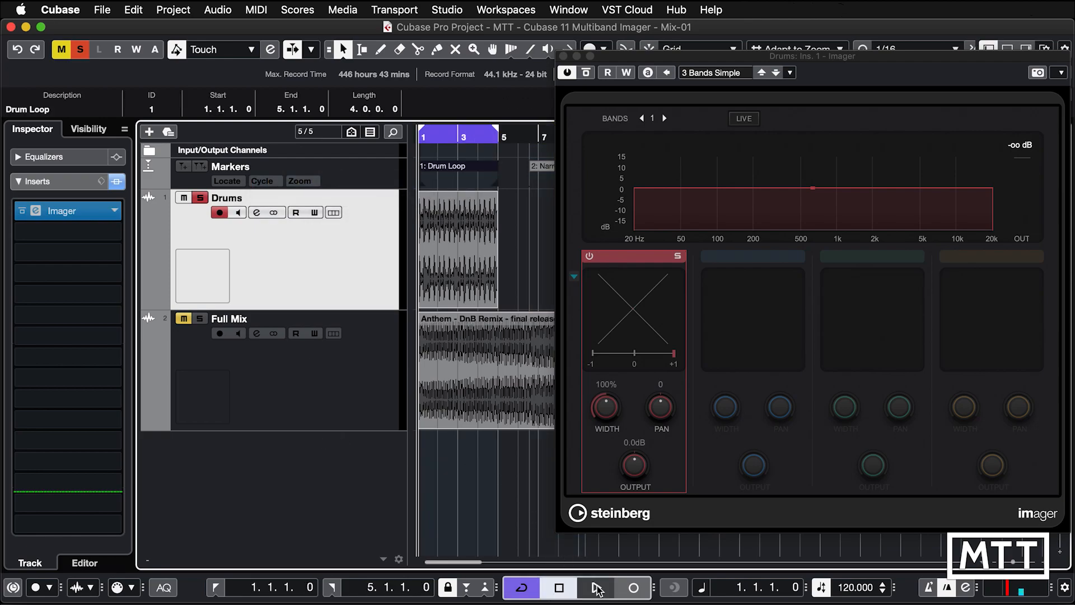
pyautogui.click(594, 588)
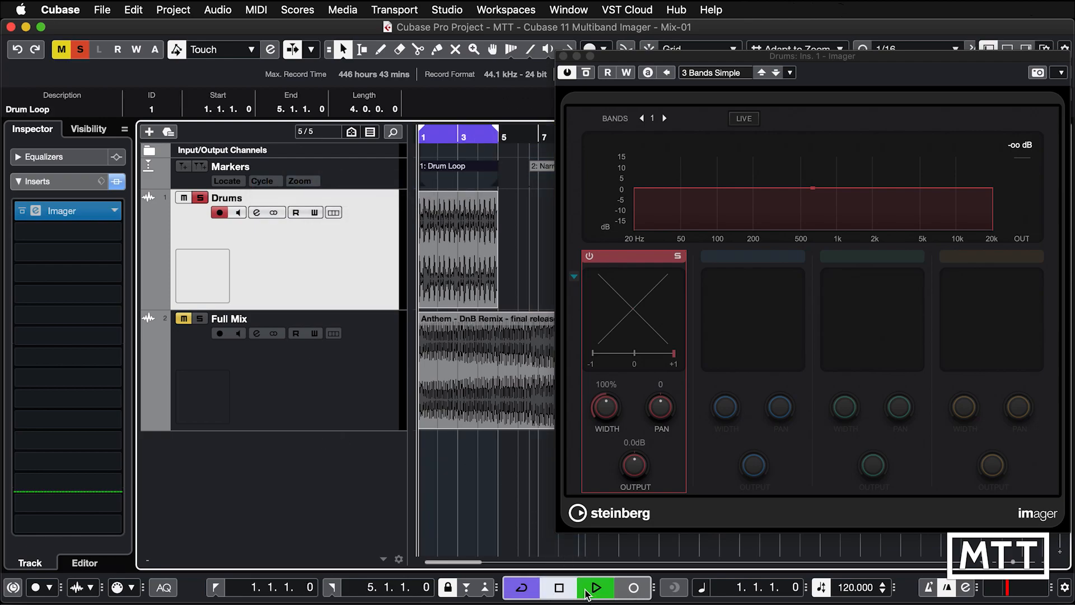
pyautogui.click(594, 588)
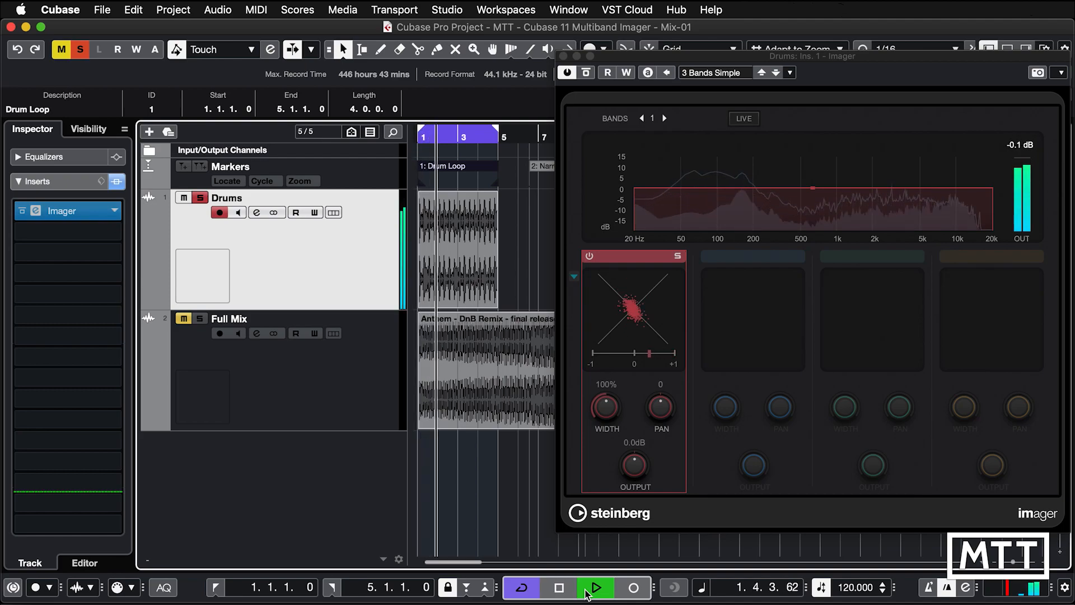
pyautogui.click(594, 588)
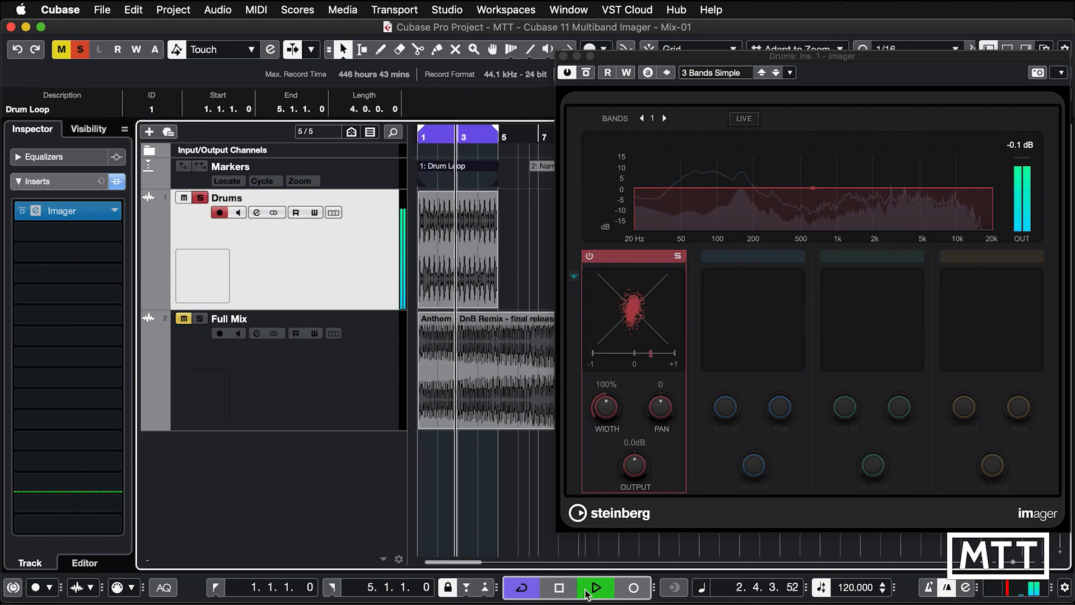
pyautogui.click(594, 588)
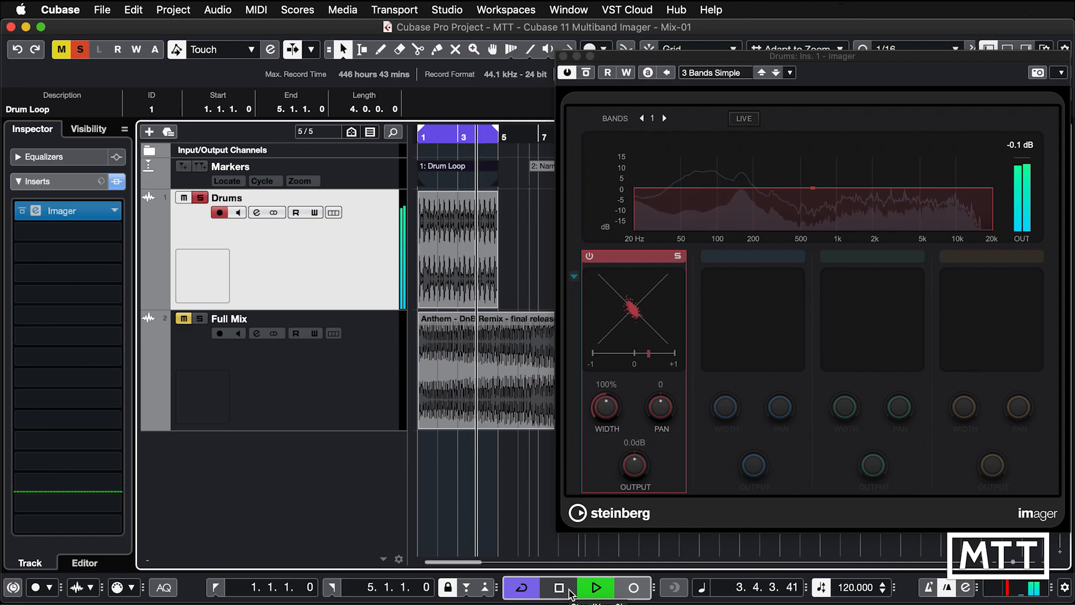
# Stop playback of the drum loop from the transport bar
pyautogui.click(594, 588)
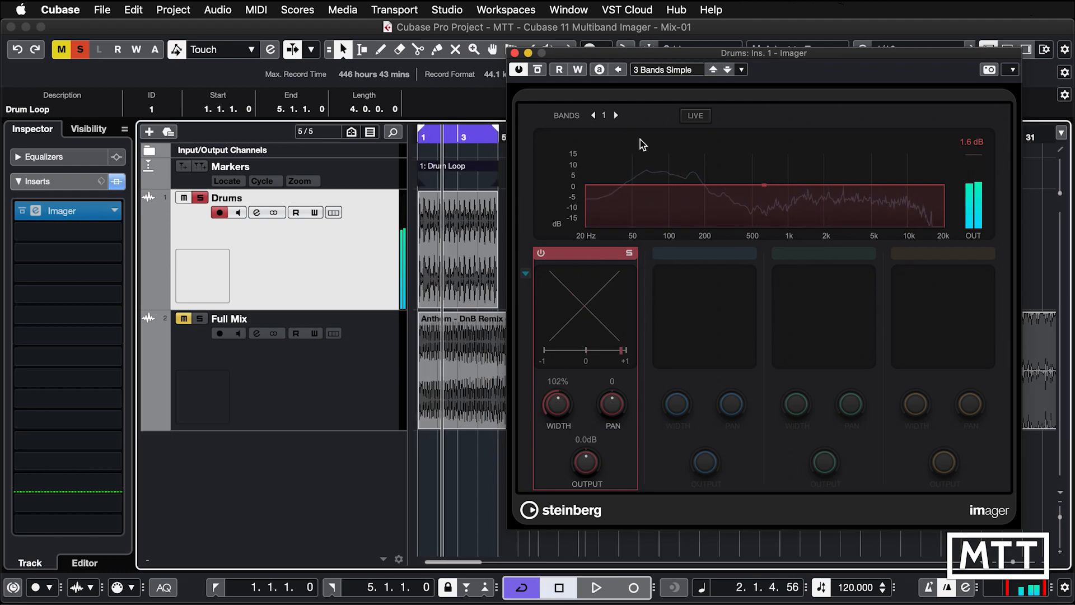
pyautogui.moveTo(660, 324)
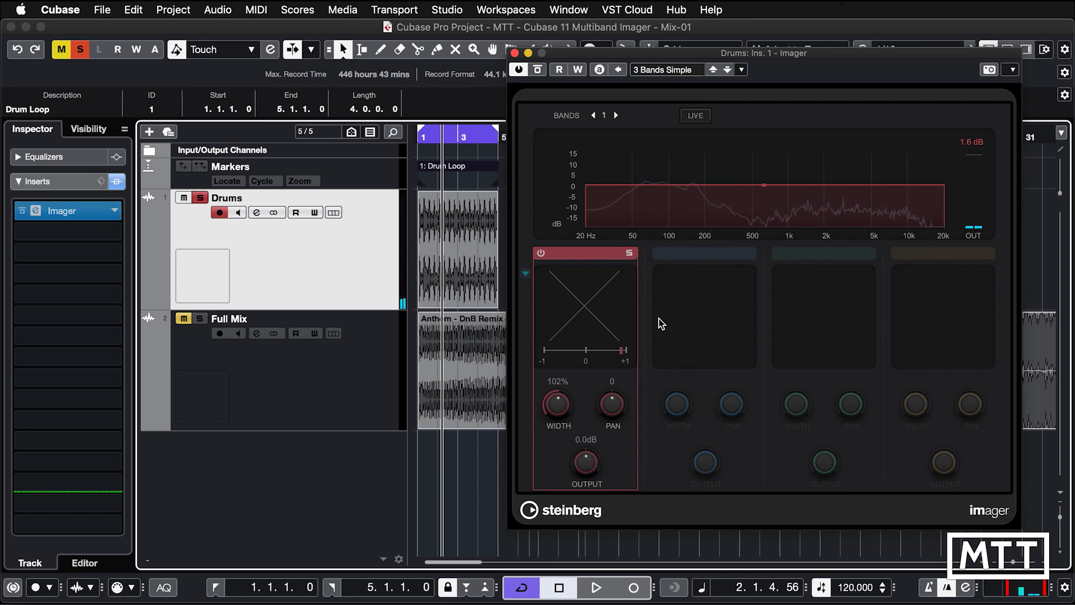
# Use three bands on the Drums Imager, low band width 33%, top band 140%, and play the loop
pyautogui.click(614, 115)
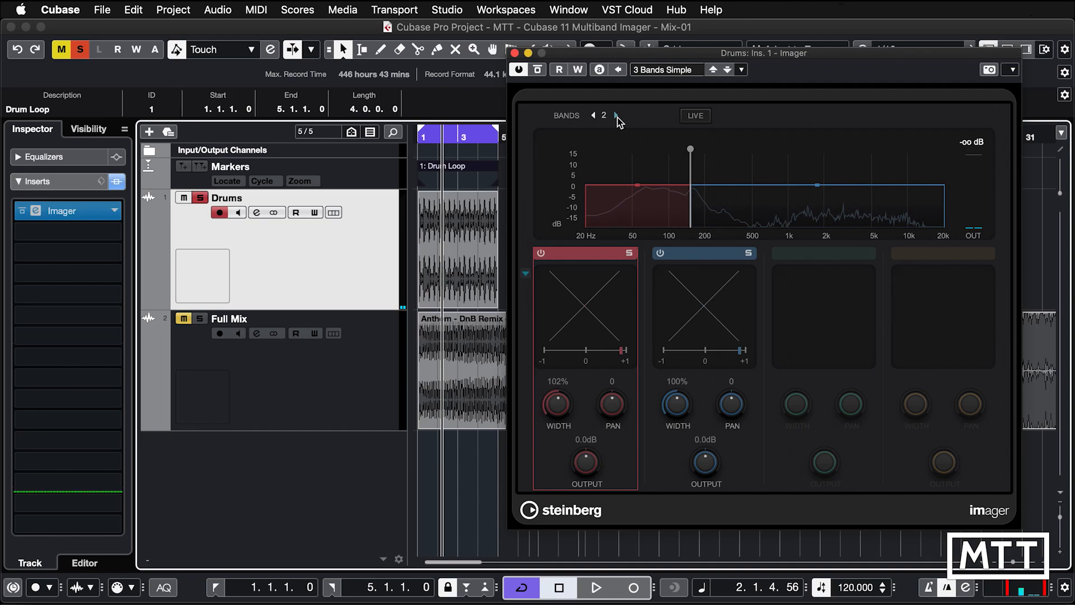
pyautogui.click(615, 116)
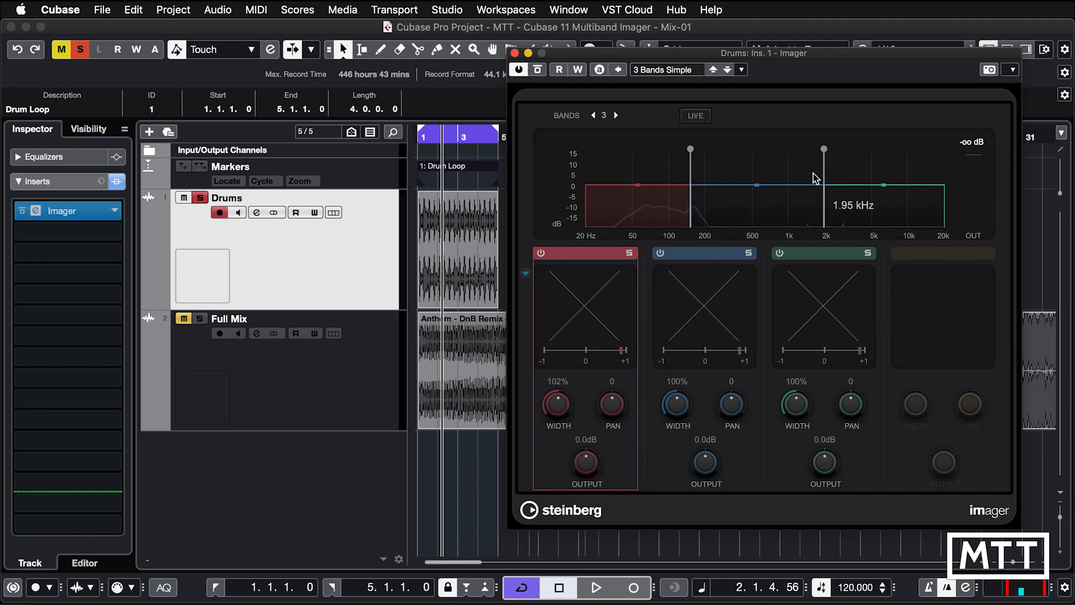
pyautogui.moveTo(641, 356)
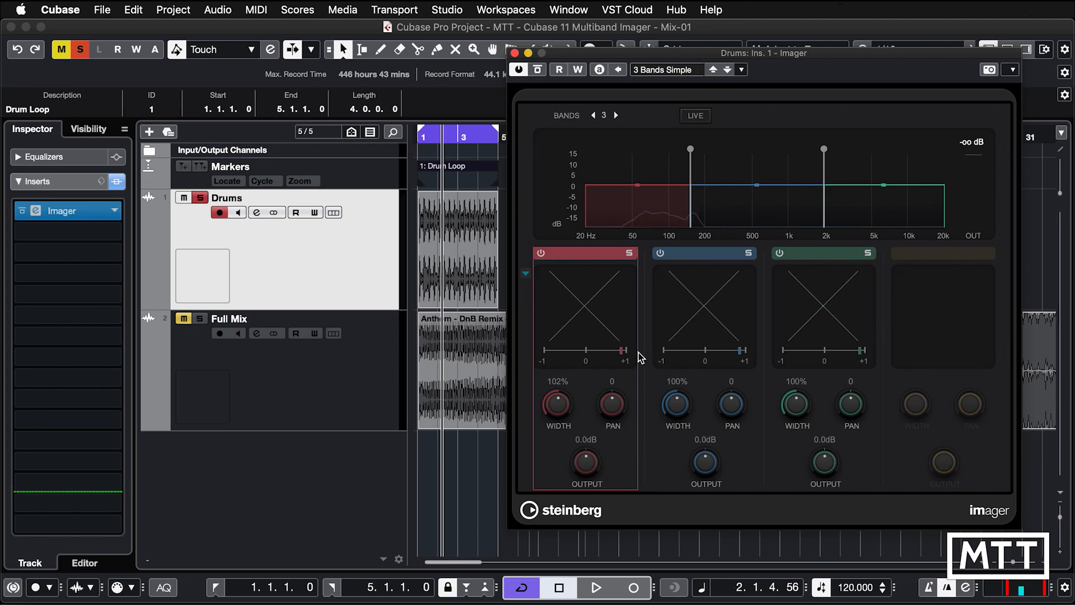
pyautogui.doubleClick(557, 381)
pyautogui.write('33')
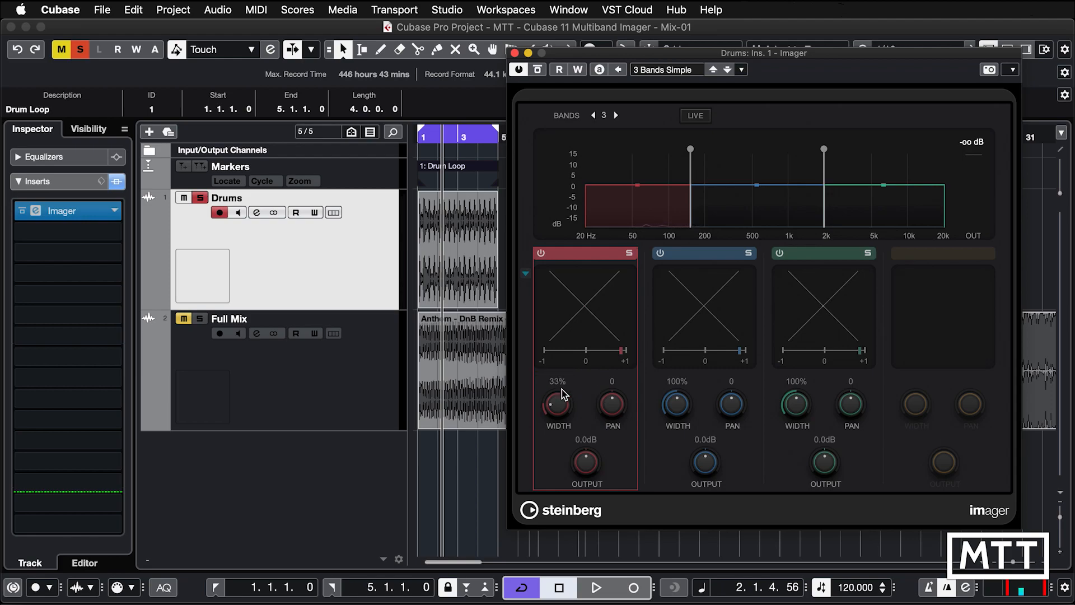
pyautogui.moveTo(681, 394)
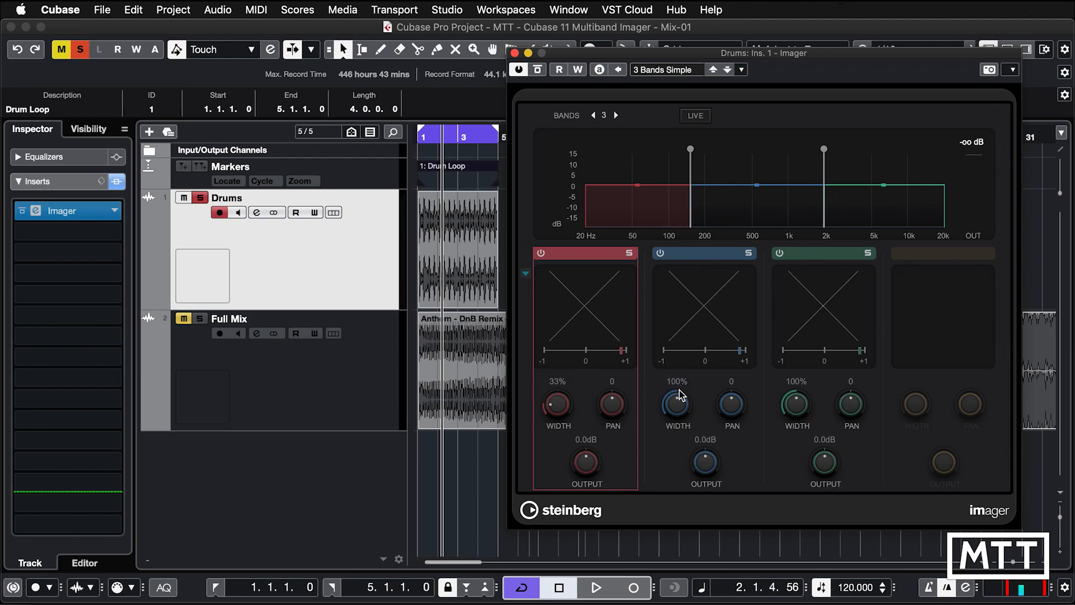
pyautogui.moveTo(823, 150)
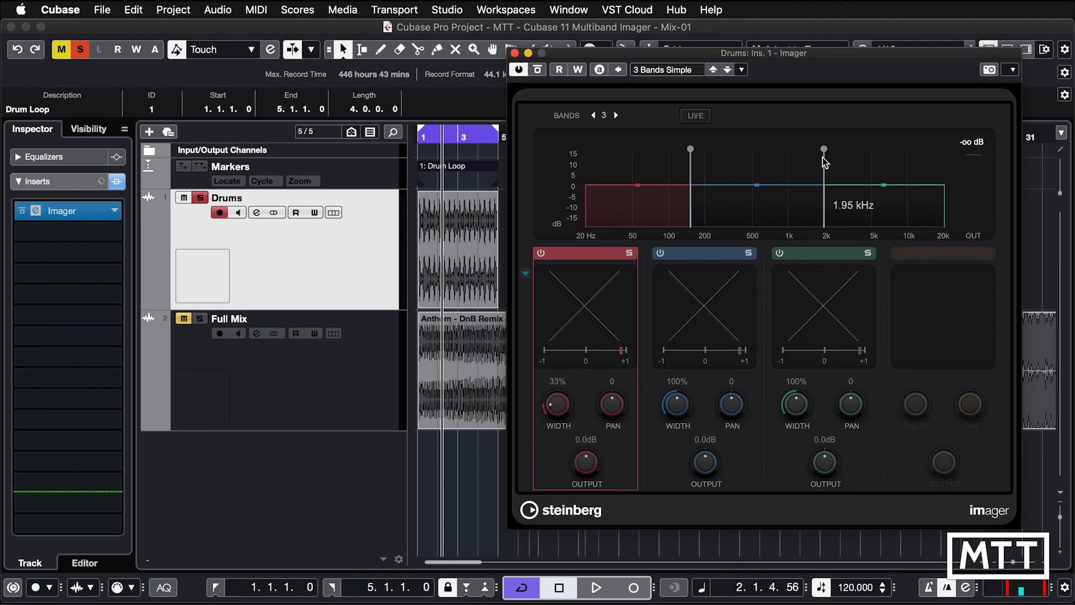
pyautogui.doubleClick(795, 381)
pyautogui.write('140')
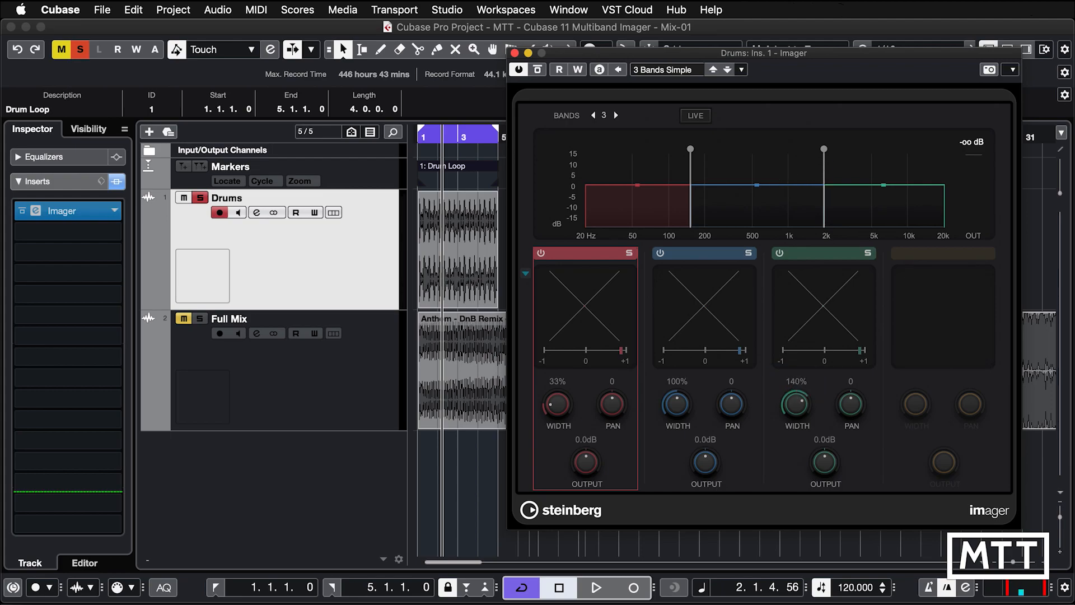
pyautogui.click(595, 588)
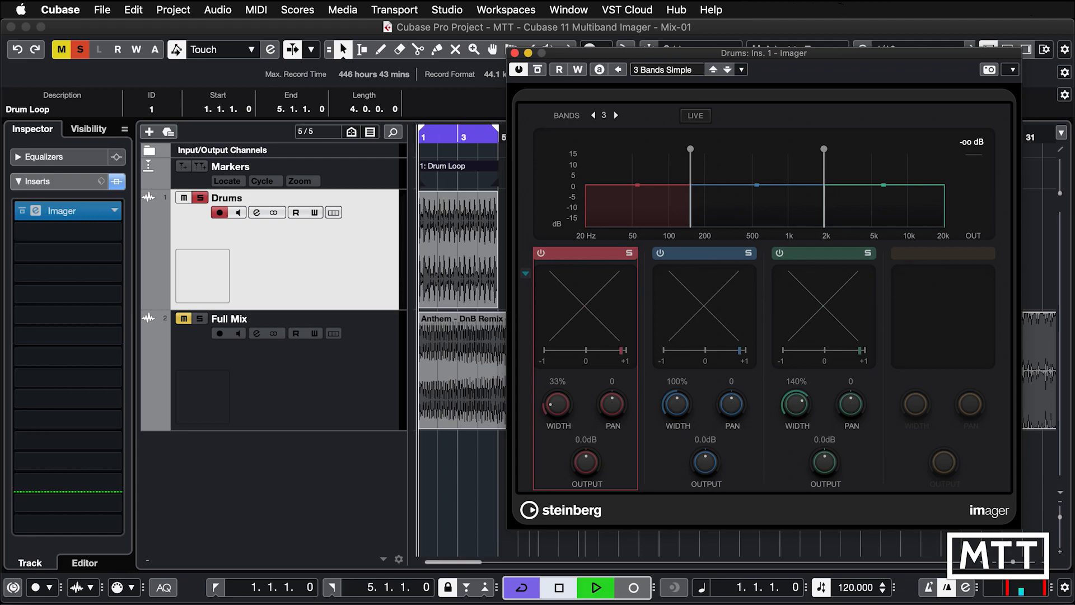
pyautogui.click(595, 588)
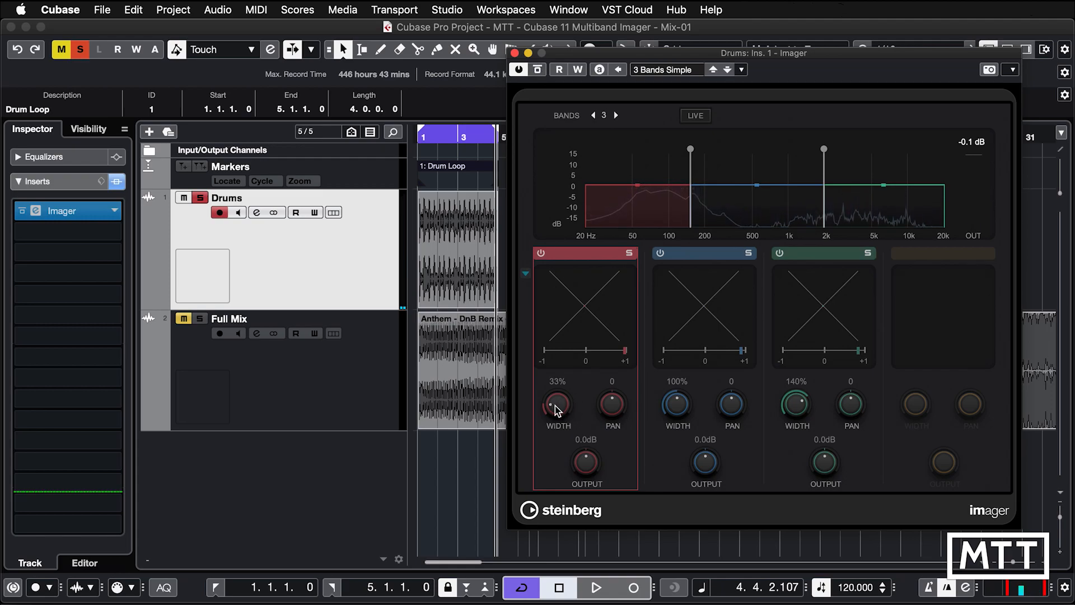
pyautogui.click(594, 588)
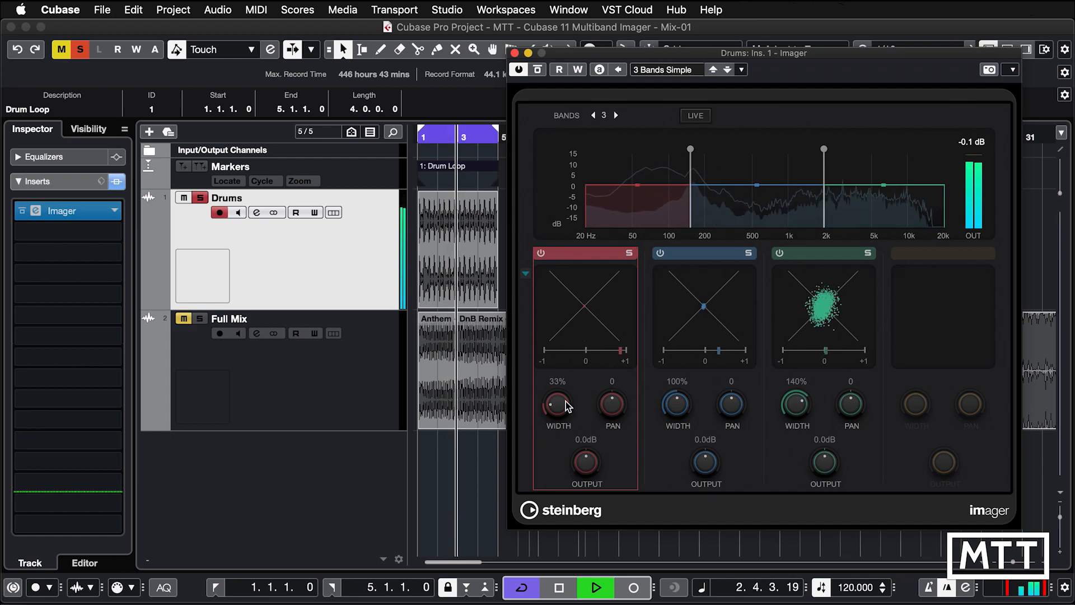
# Reset the low band pan to centre, stop playback and select the Full Mix track
pyautogui.doubleClick(556, 381)
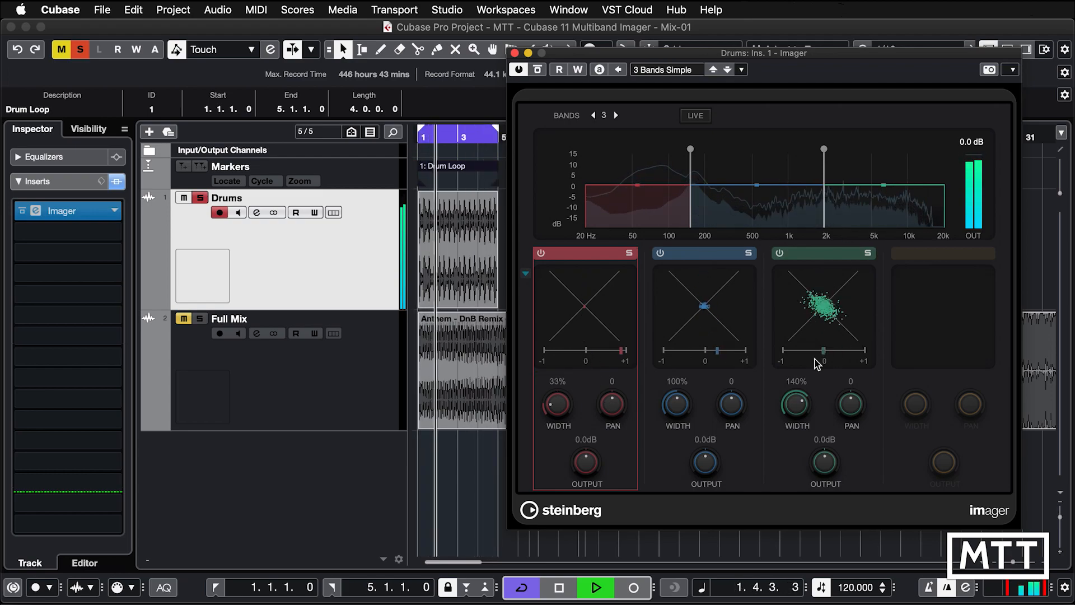
pyautogui.moveTo(643, 429)
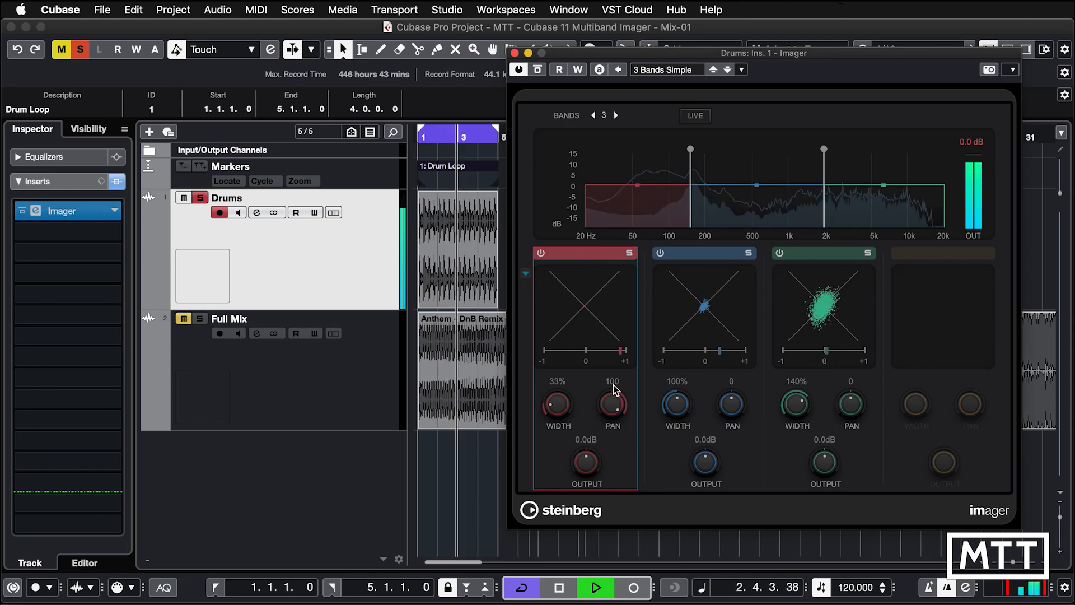
pyautogui.doubleClick(611, 381)
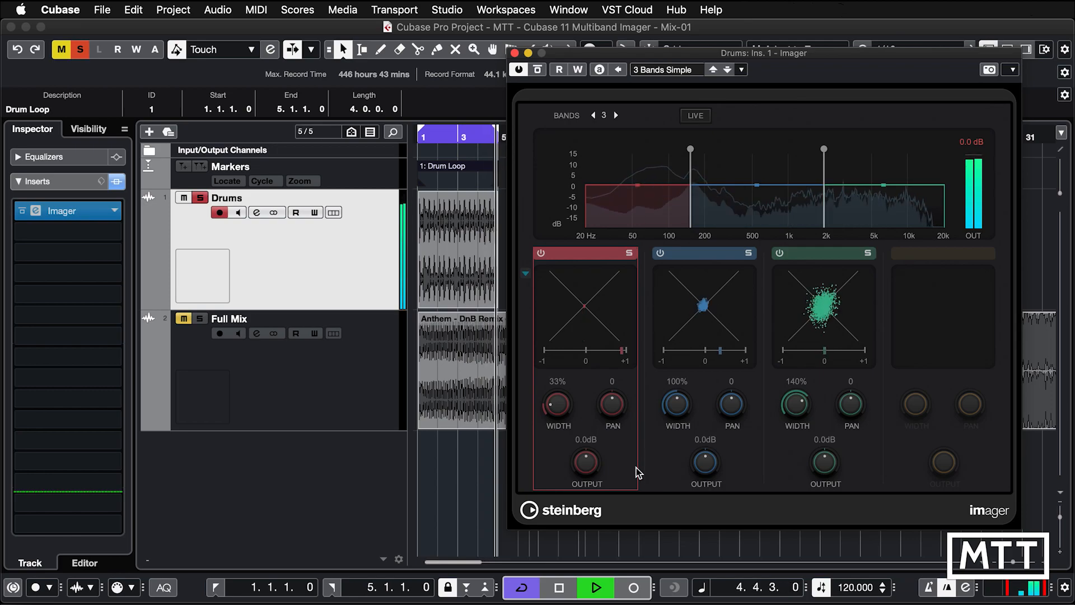
pyautogui.click(558, 588)
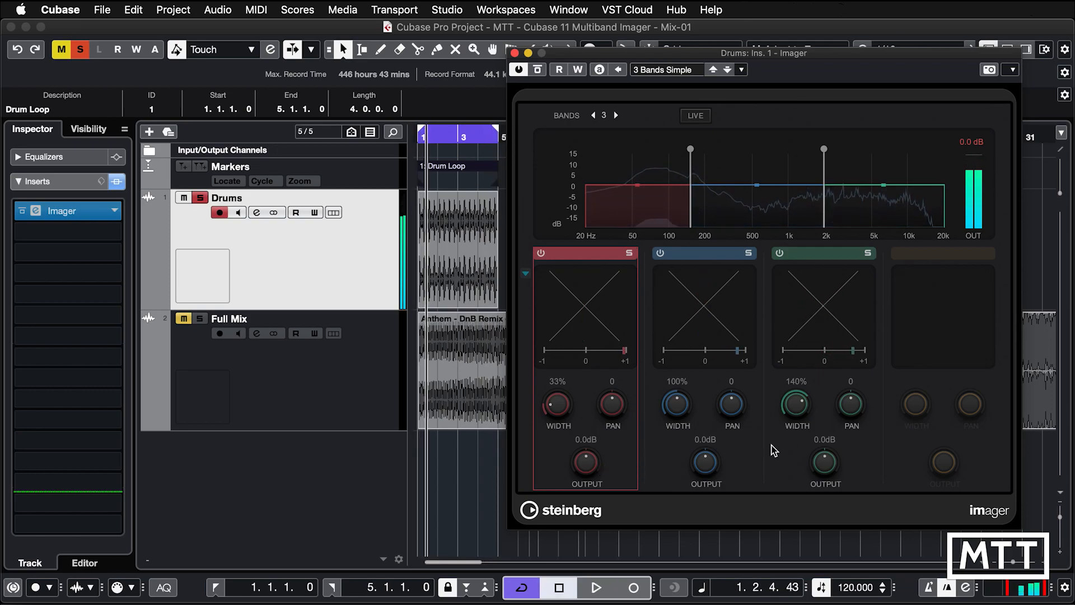
pyautogui.moveTo(760, 192)
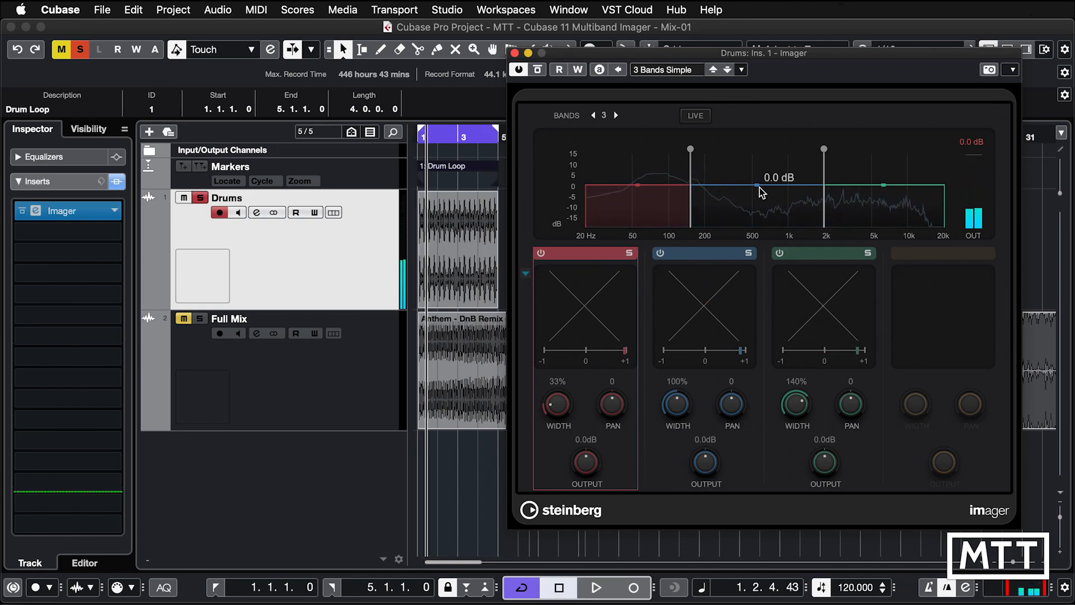
pyautogui.moveTo(766, 340)
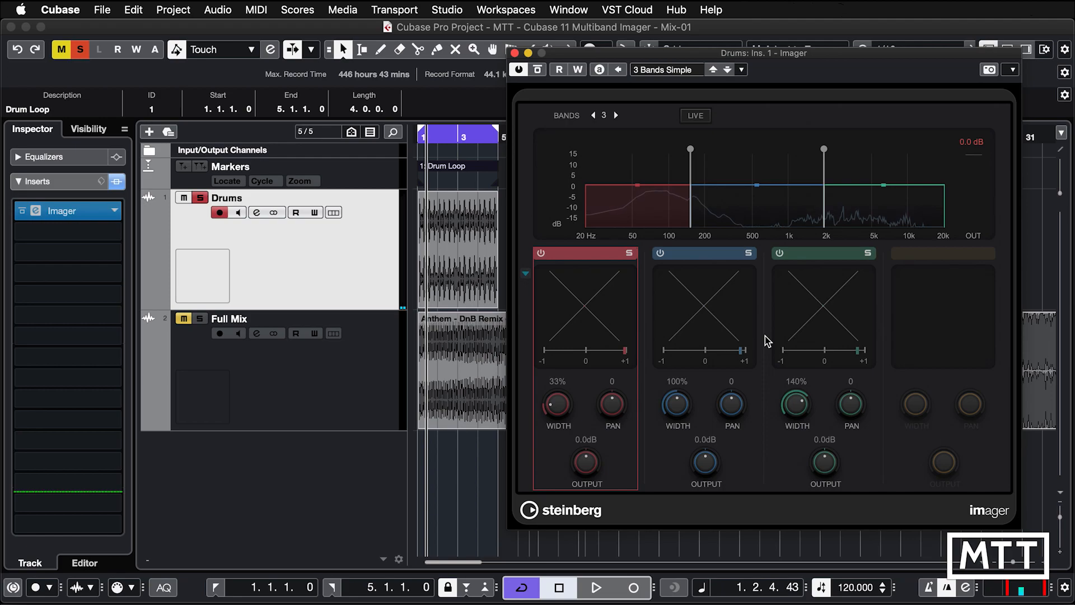
pyautogui.click(518, 53)
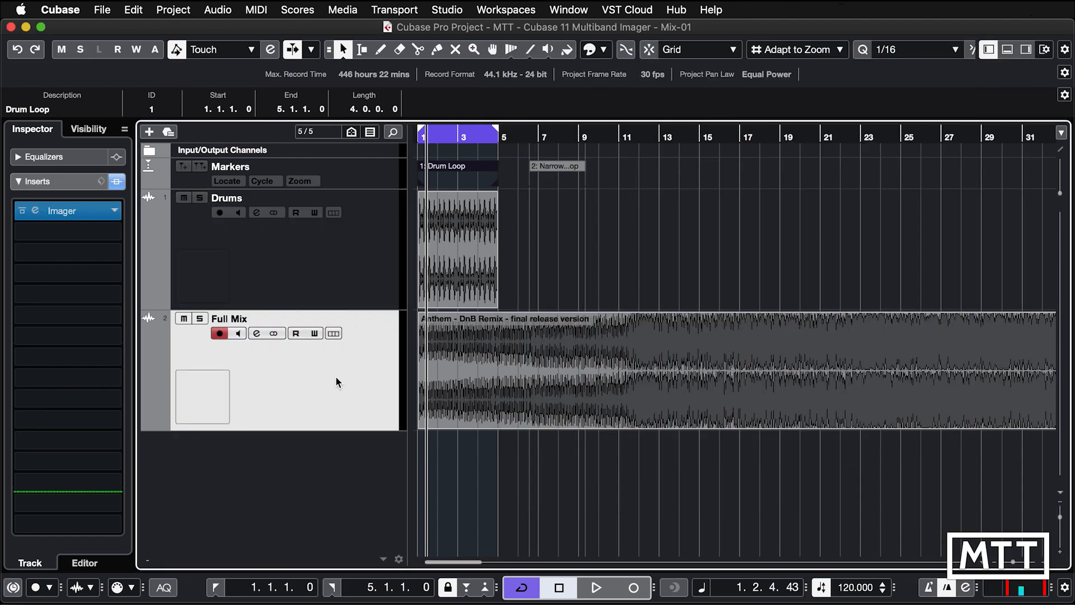
pyautogui.moveTo(200, 318)
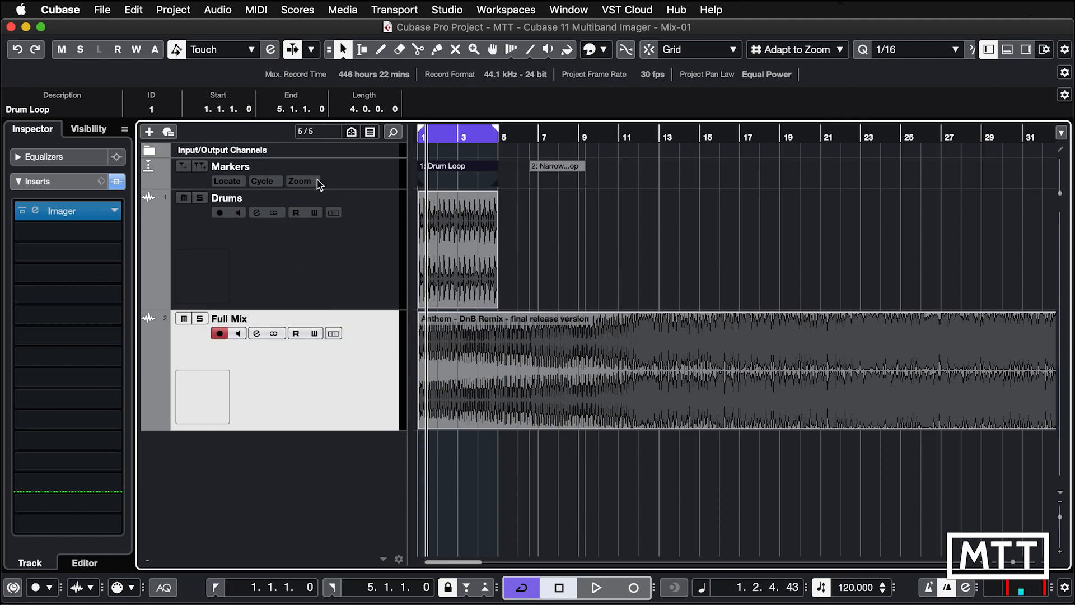
# Cycle the Narrow Loop range, play the Full Mix Imager and return band 2 width to 100%
pyautogui.click(556, 166)
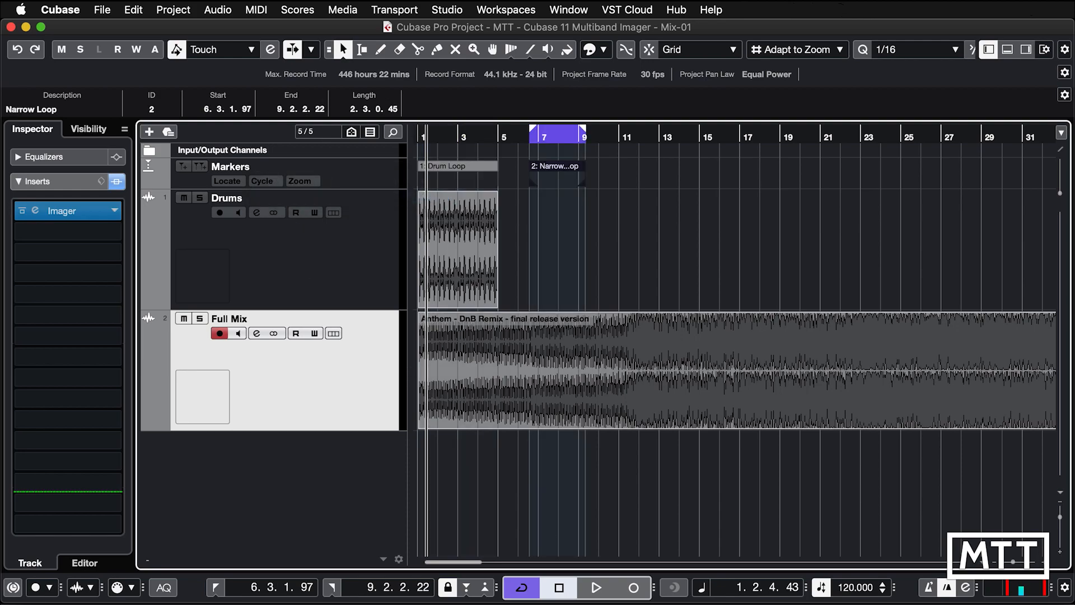
pyautogui.click(377, 466)
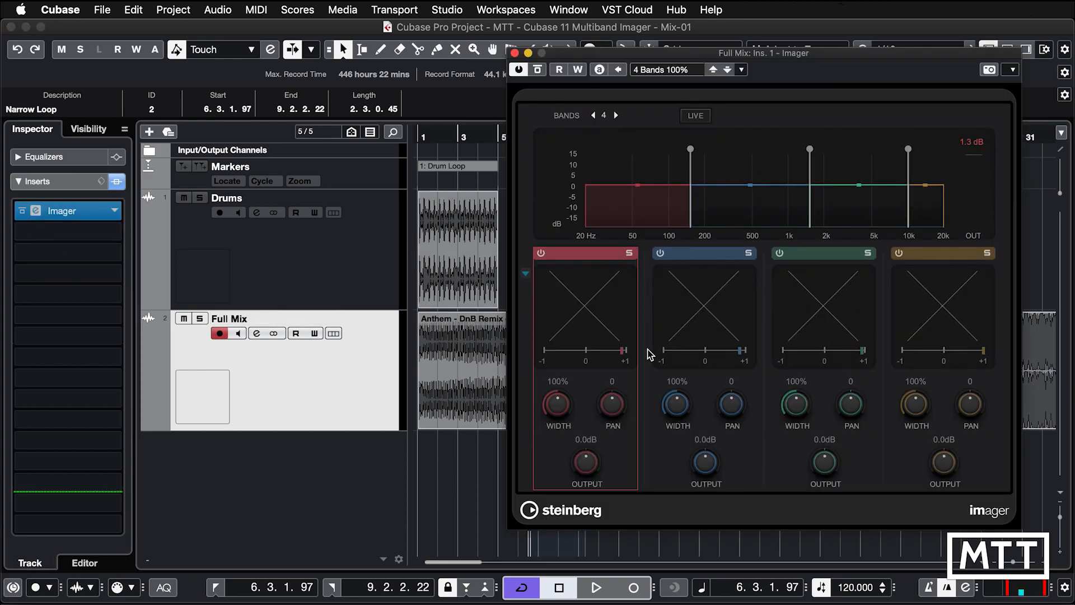
pyautogui.moveTo(653, 341)
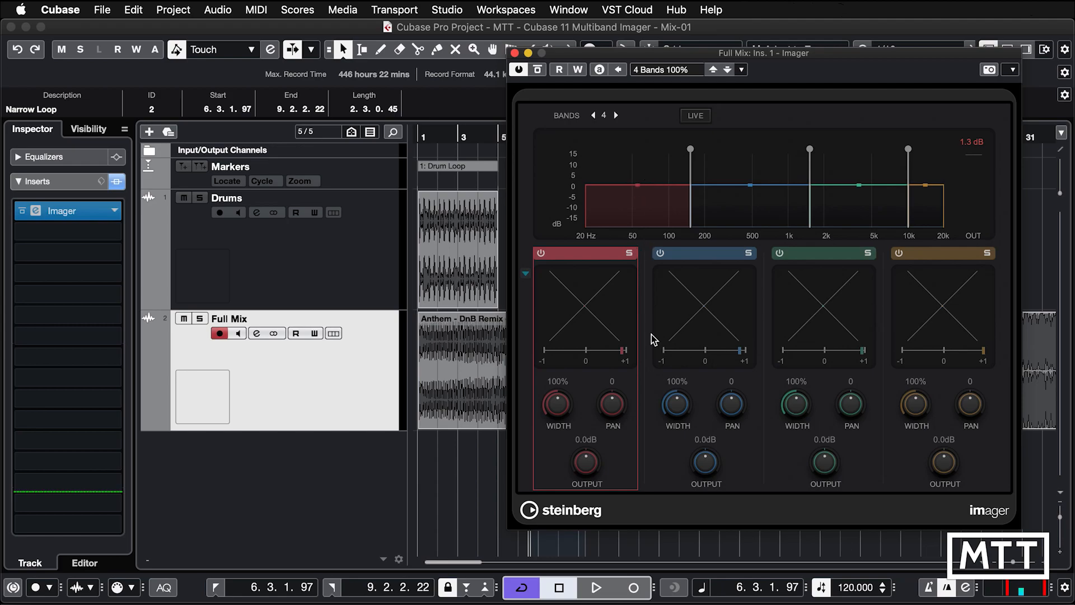
pyautogui.moveTo(829, 108)
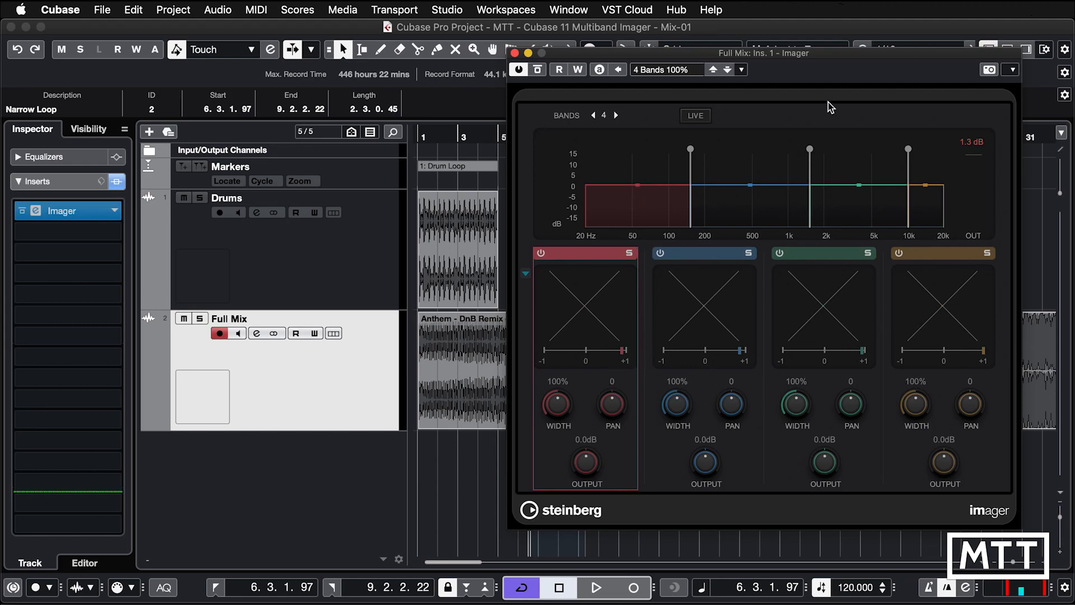
pyautogui.click(594, 587)
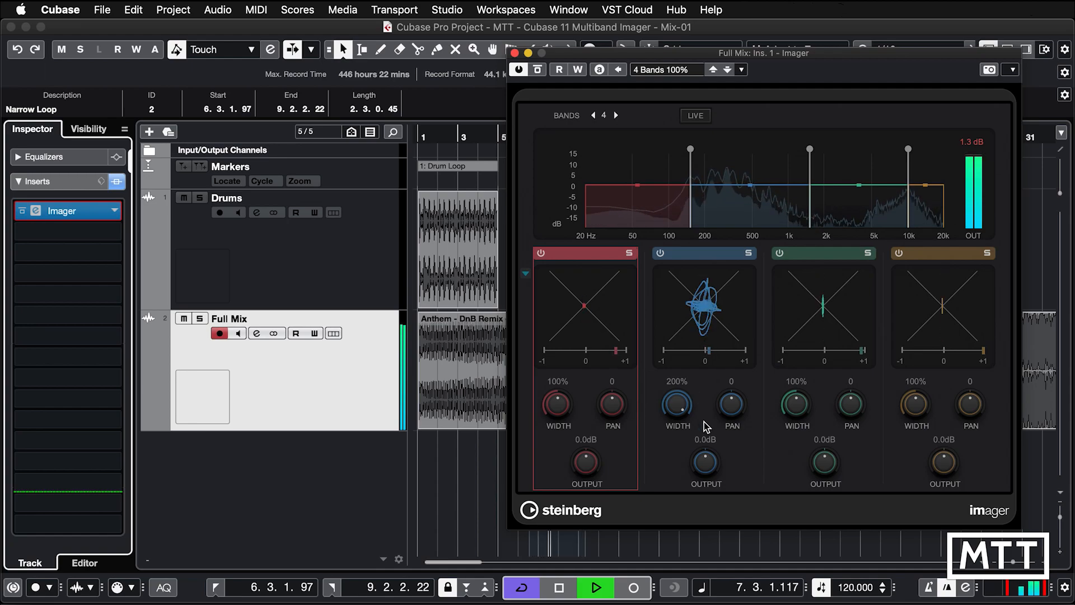
pyautogui.doubleClick(676, 381)
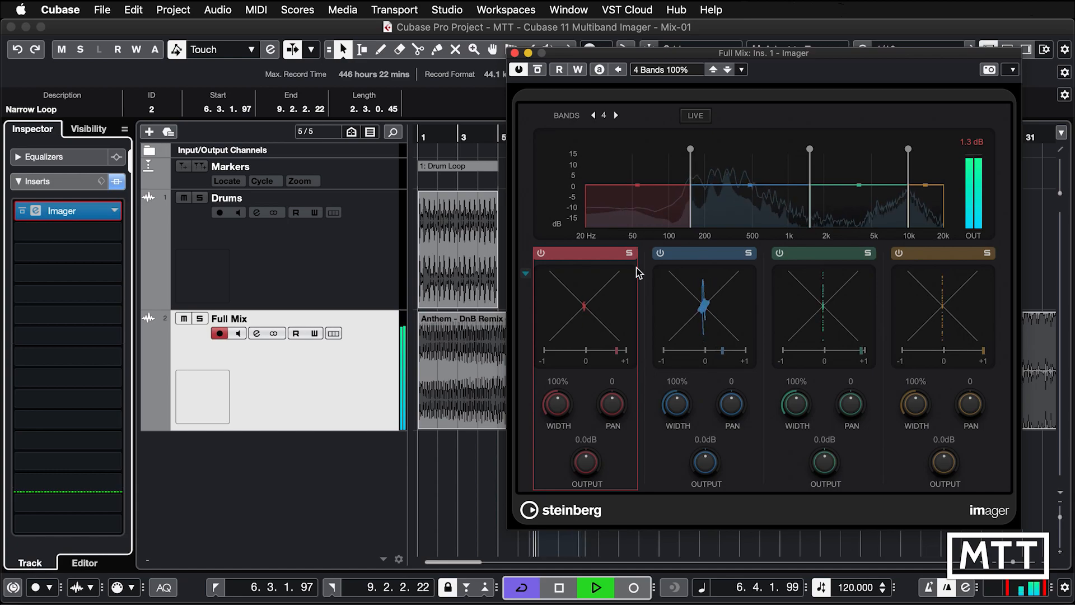
# Solo the Imager's second band to hear it alone, then bring all bands back
pyautogui.click(747, 253)
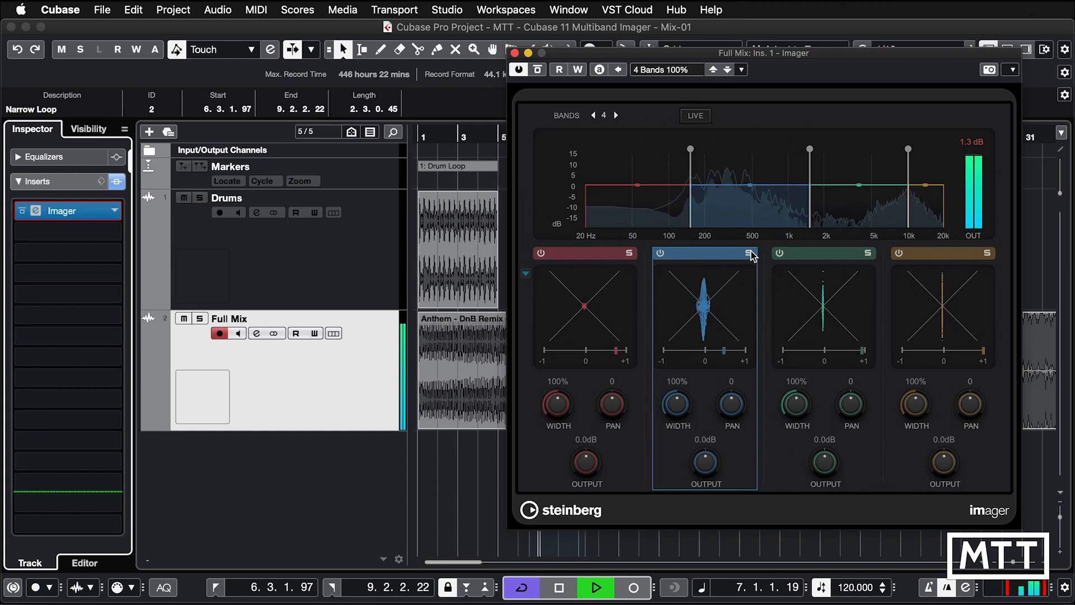
pyautogui.click(746, 253)
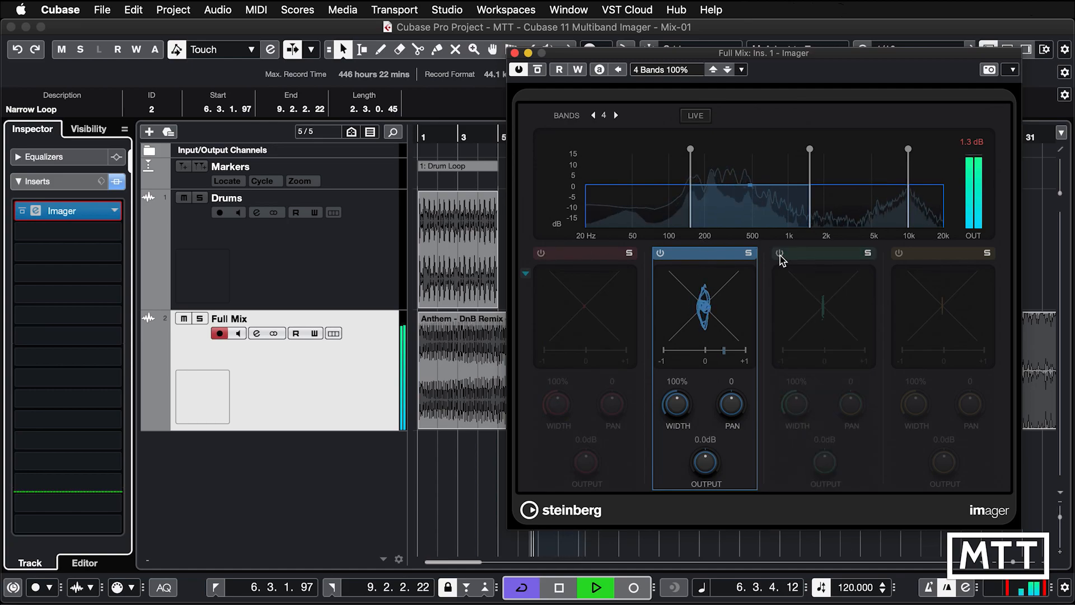
pyautogui.click(780, 253)
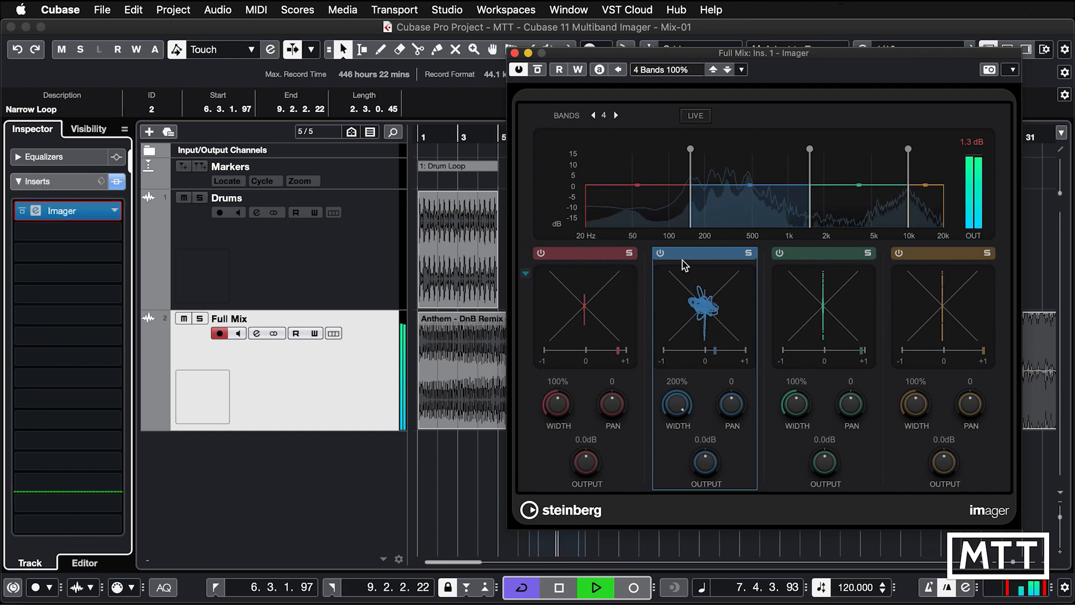
# Switch the second band at 200% width off and on to compare against the mix
pyautogui.click(660, 253)
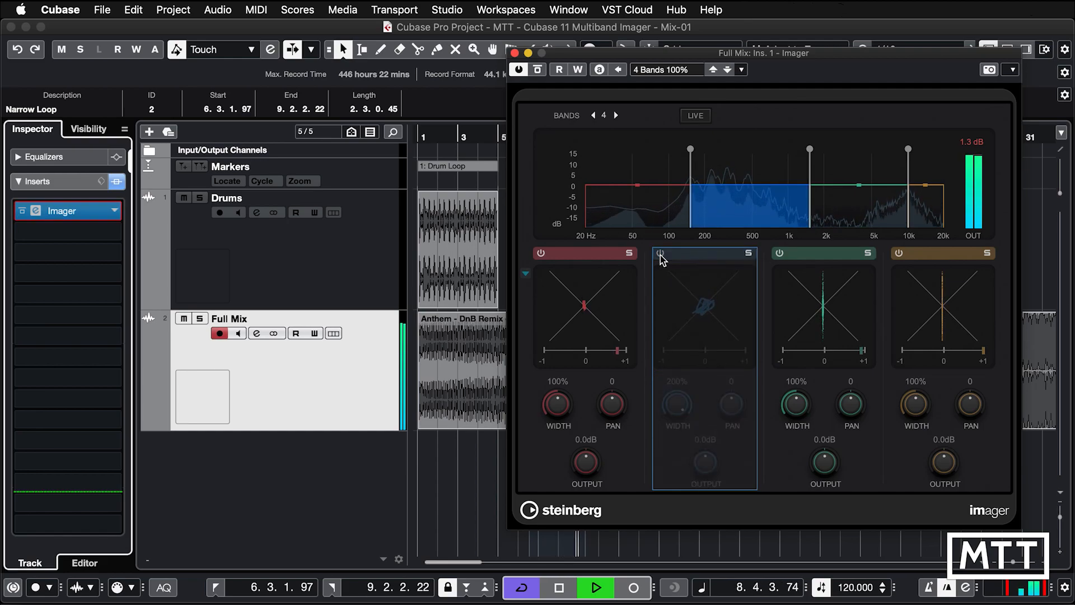
pyautogui.click(662, 253)
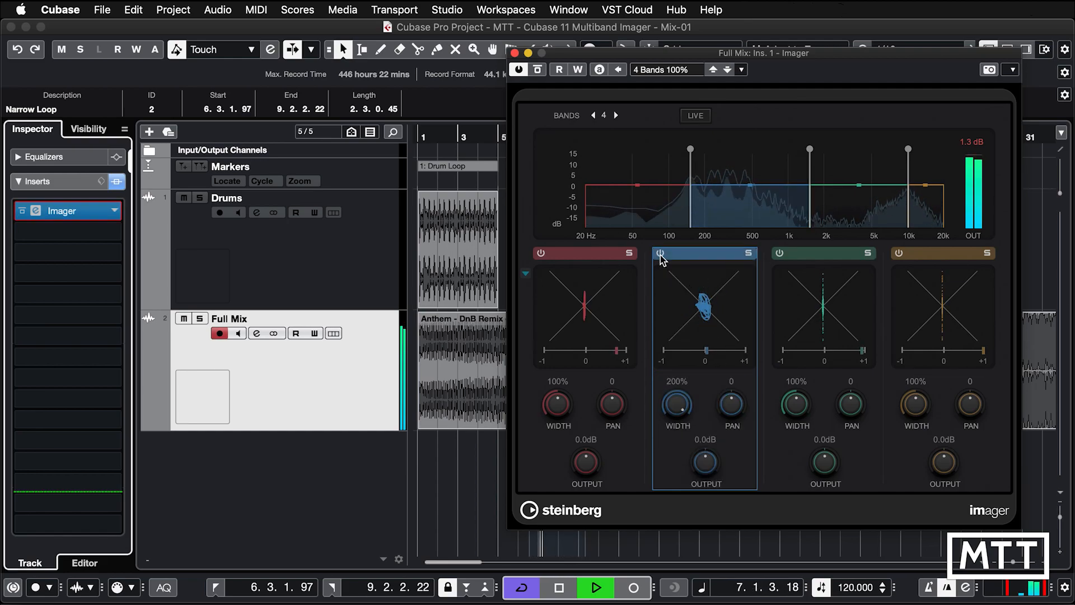
pyautogui.click(662, 253)
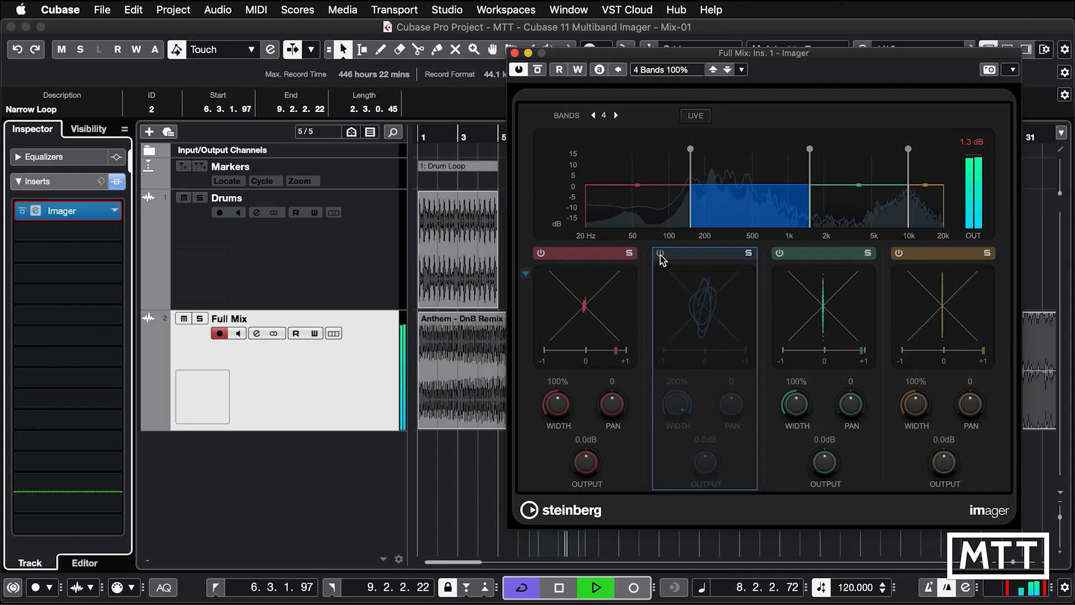
pyautogui.click(659, 254)
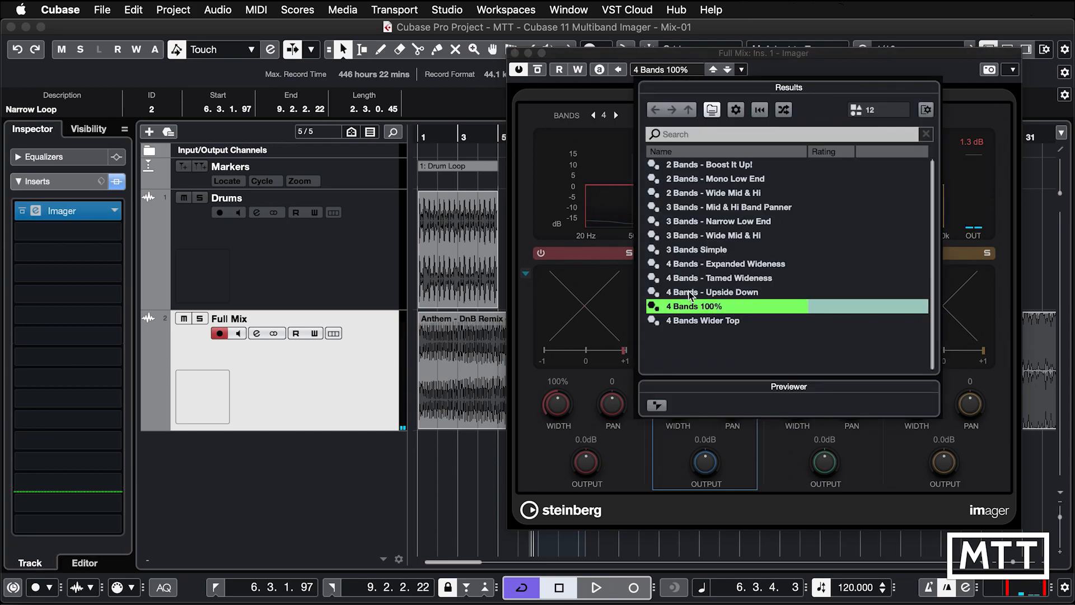
# Load the '4 Bands - Upside Down' preset on the Full Mix Imager and play it
pyautogui.doubleClick(712, 291)
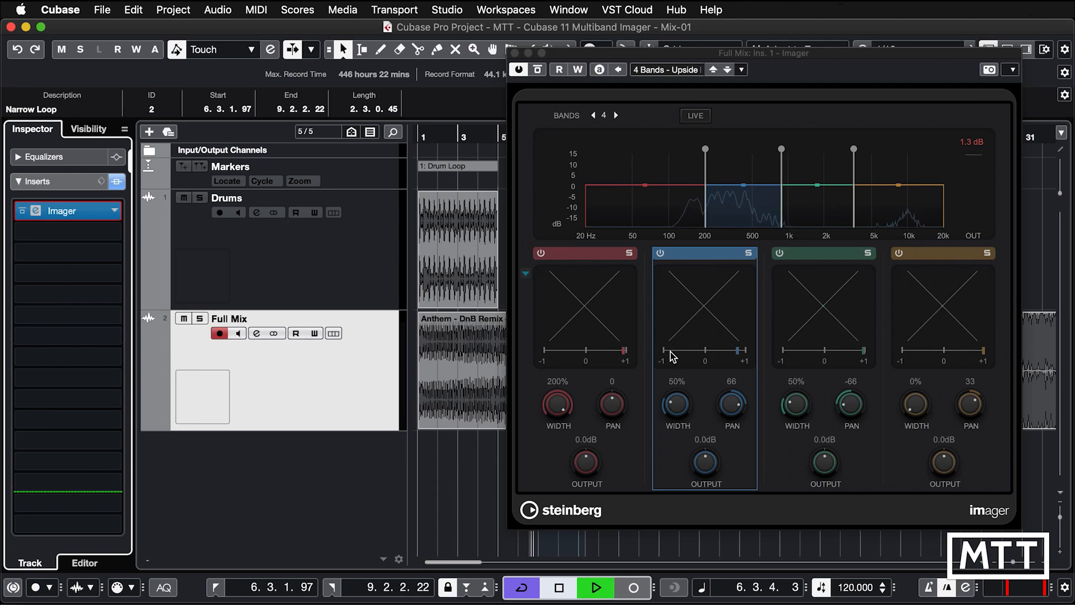
pyautogui.click(595, 587)
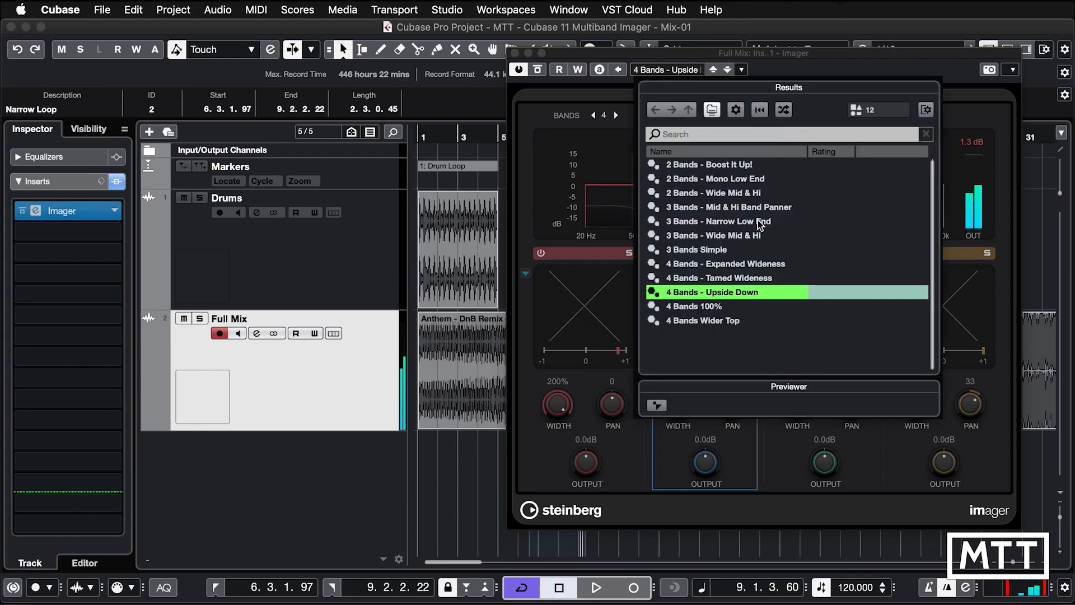
pyautogui.moveTo(771, 63)
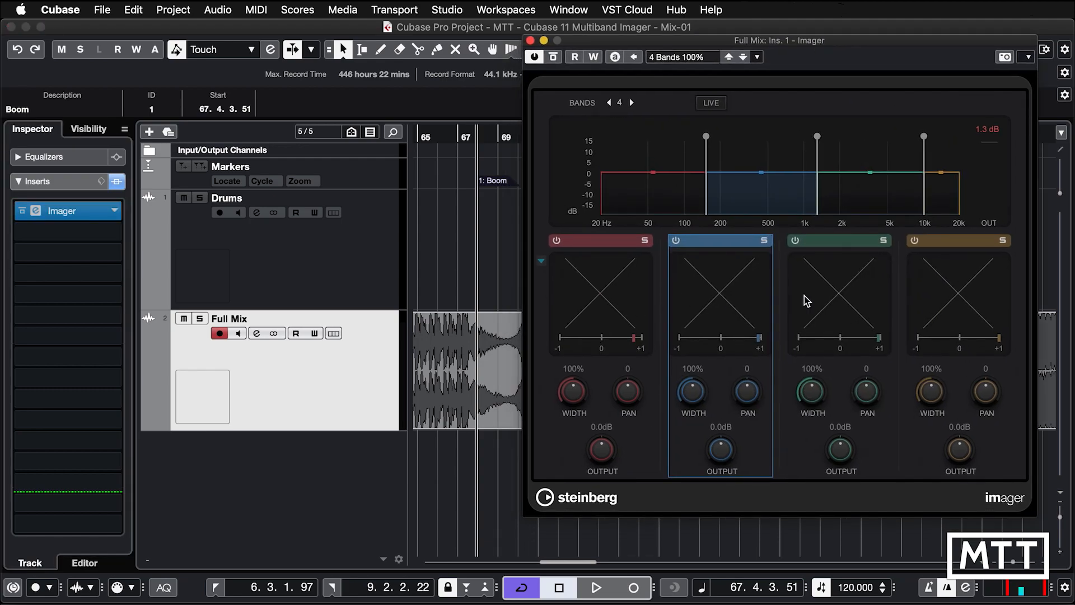
# Play the full mix from the Boom section with the '4 Bands 100%' preset loaded
pyautogui.click(595, 588)
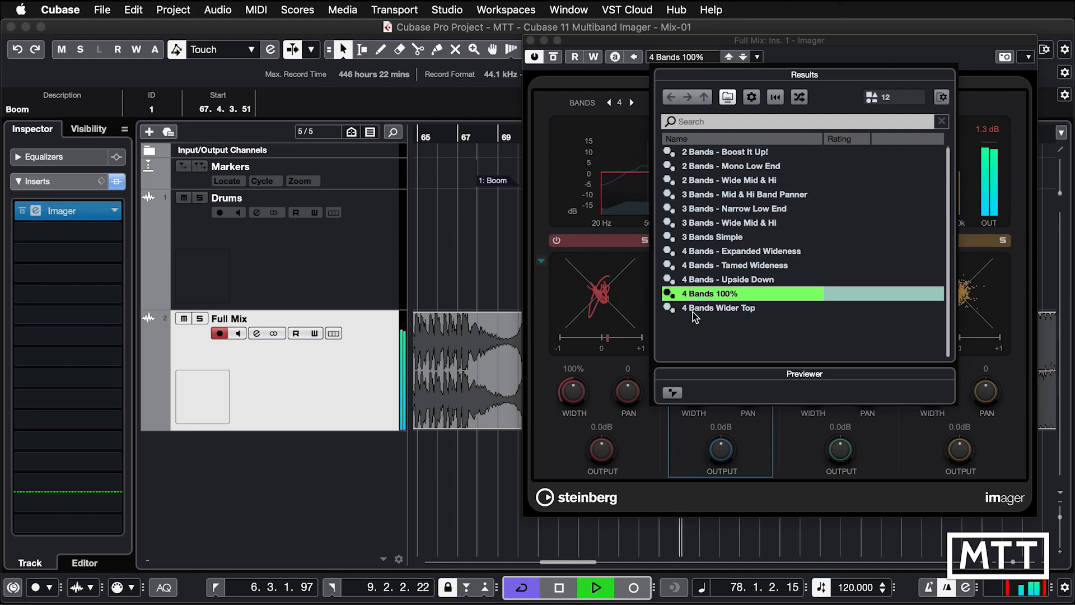
pyautogui.moveTo(733, 317)
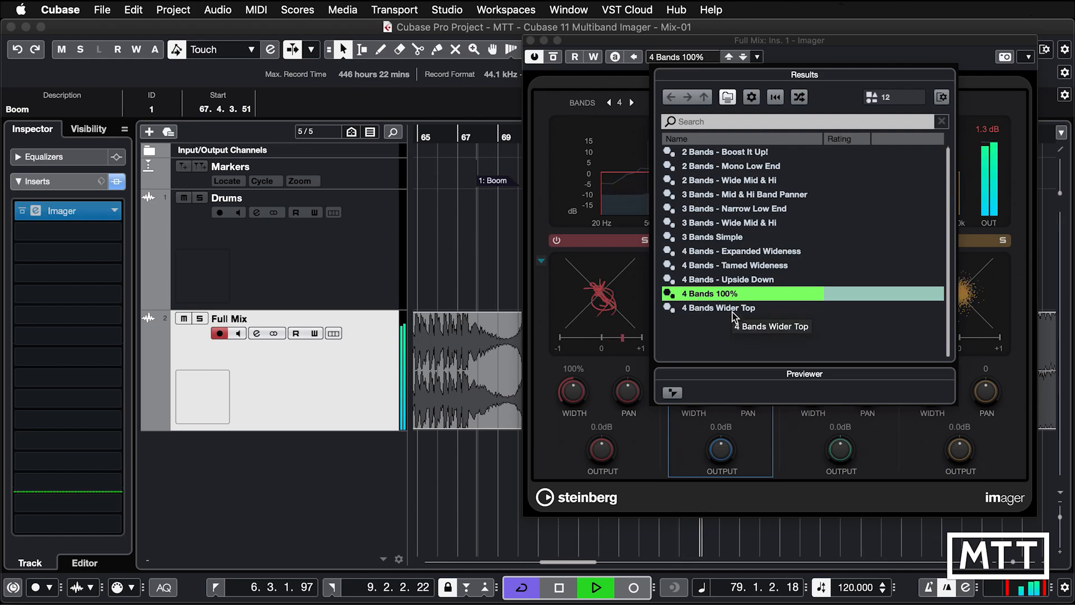
# Load the '4 Bands Wider Top' preset: band widths 33%, 50%, 122% and 173%
pyautogui.click(718, 306)
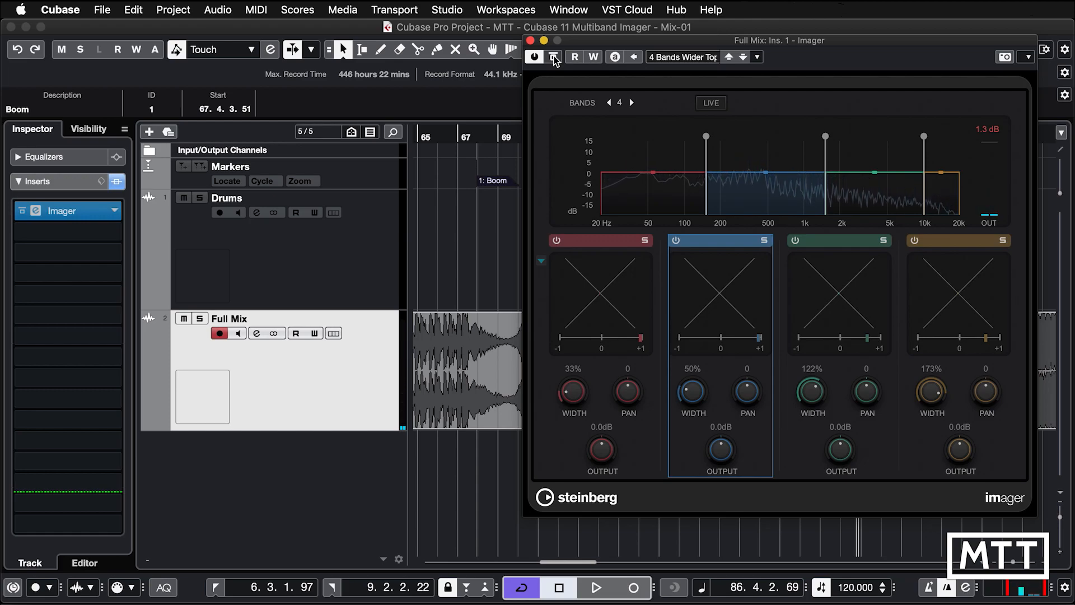
# Show the Imager preset list again with '4 Bands Wider Top' still loaded
pyautogui.click(682, 57)
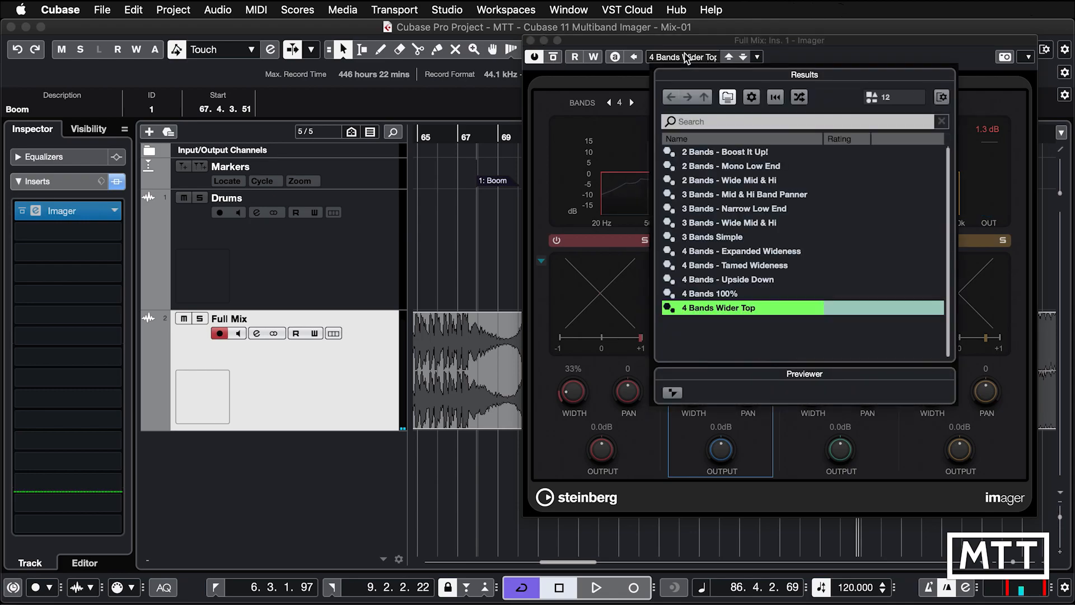
pyautogui.moveTo(746, 153)
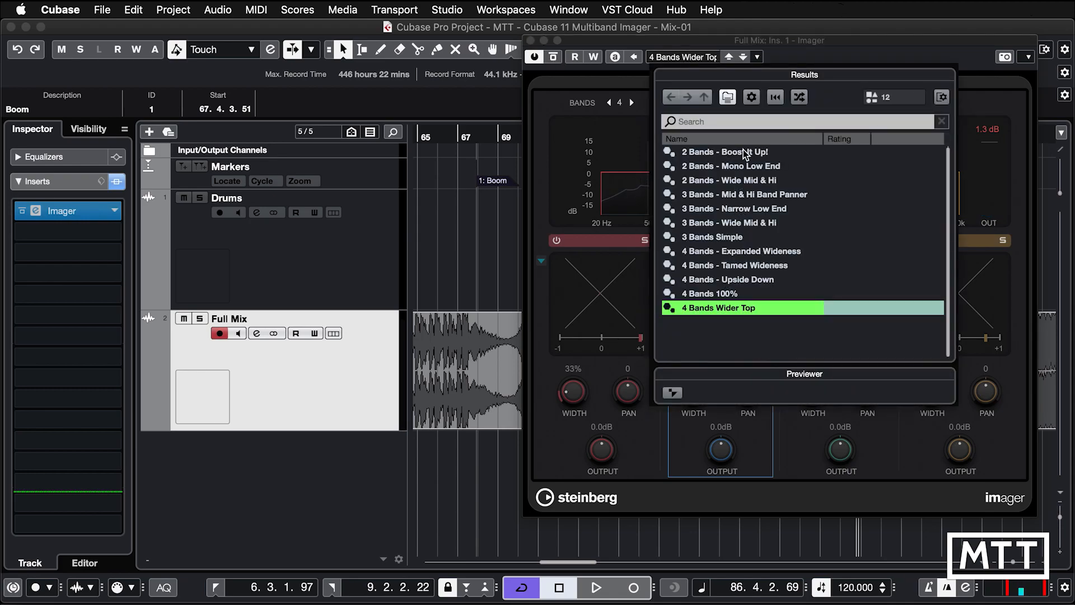
pyautogui.moveTo(723, 313)
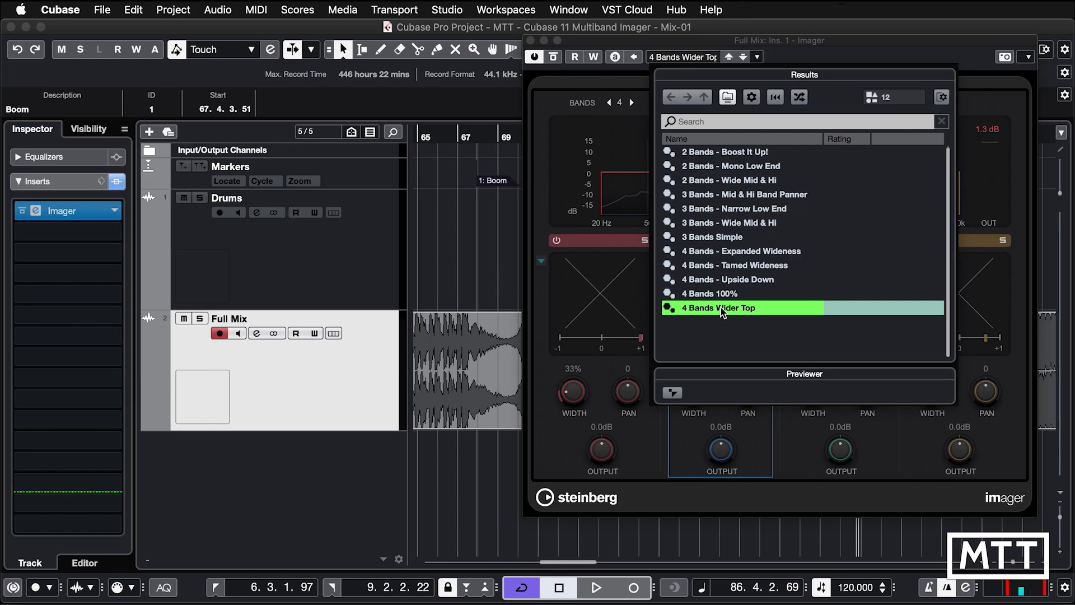
pyautogui.moveTo(754, 278)
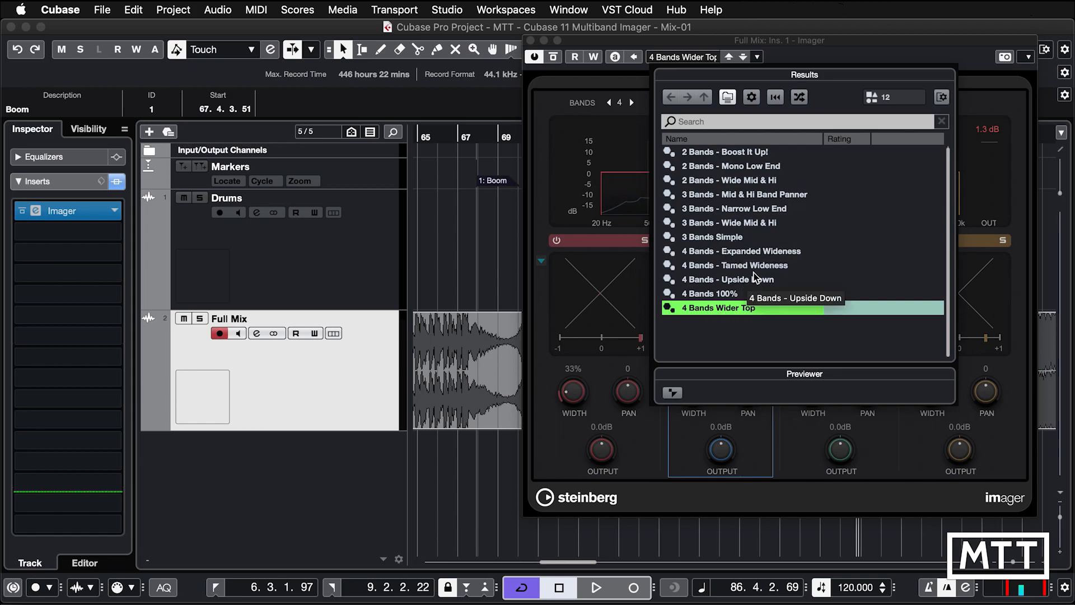
pyautogui.moveTo(774, 223)
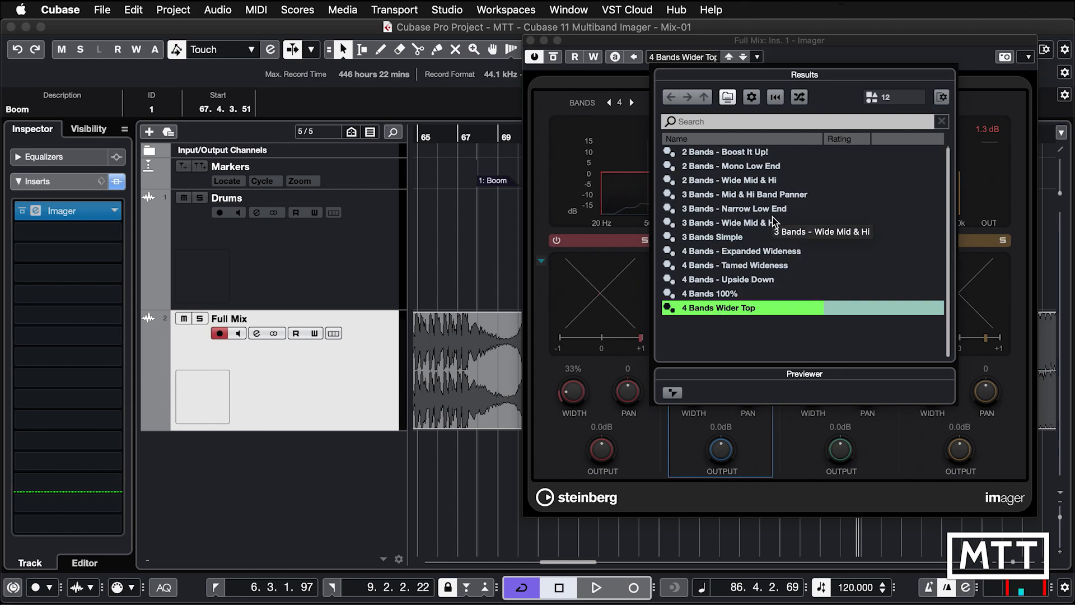
pyautogui.moveTo(752, 166)
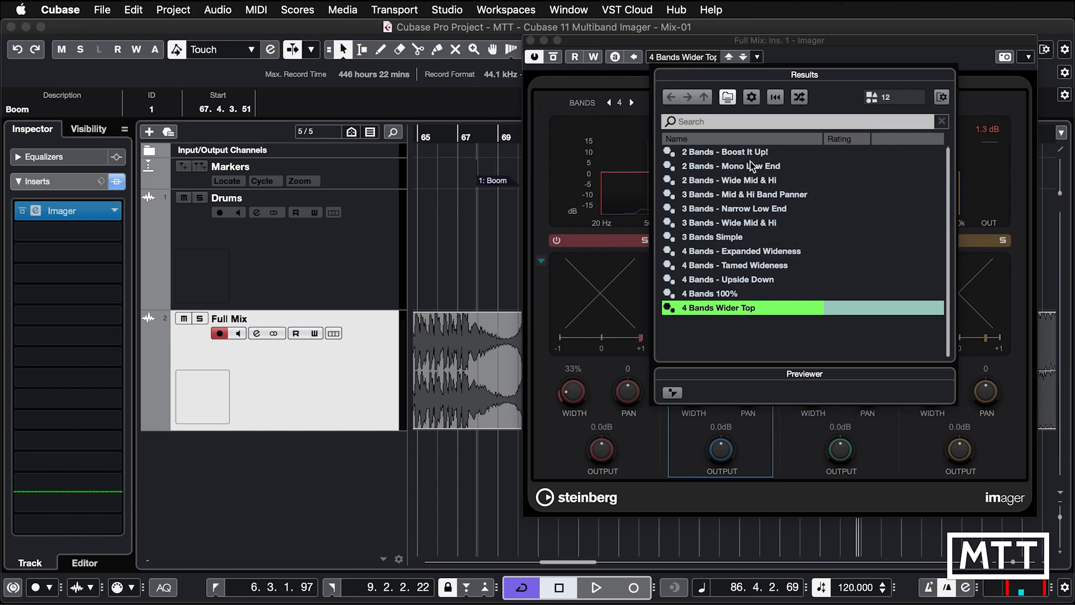
pyautogui.moveTo(754, 216)
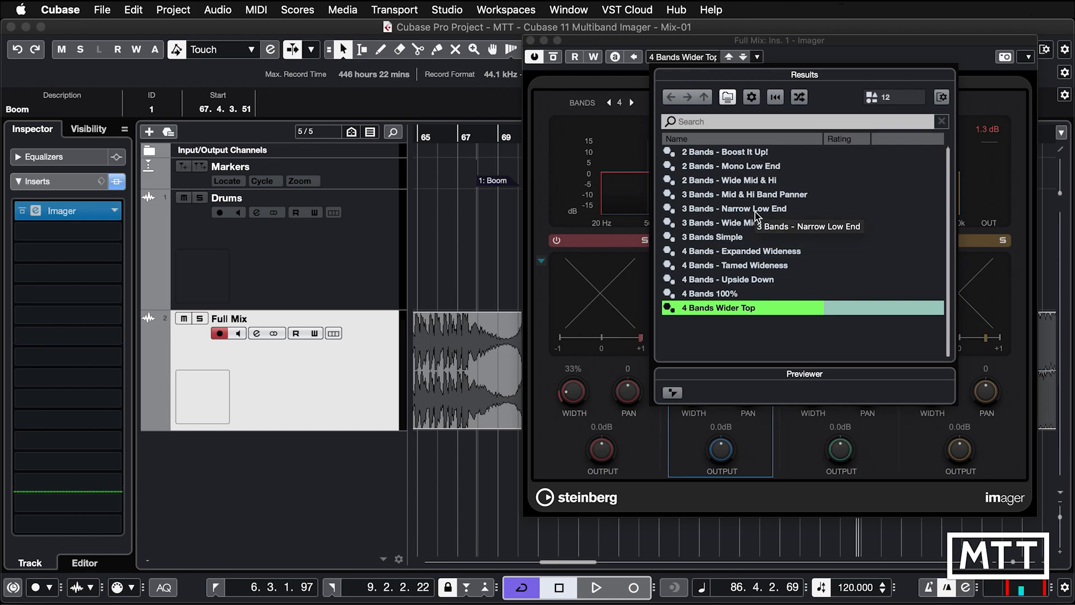
pyautogui.moveTo(769, 384)
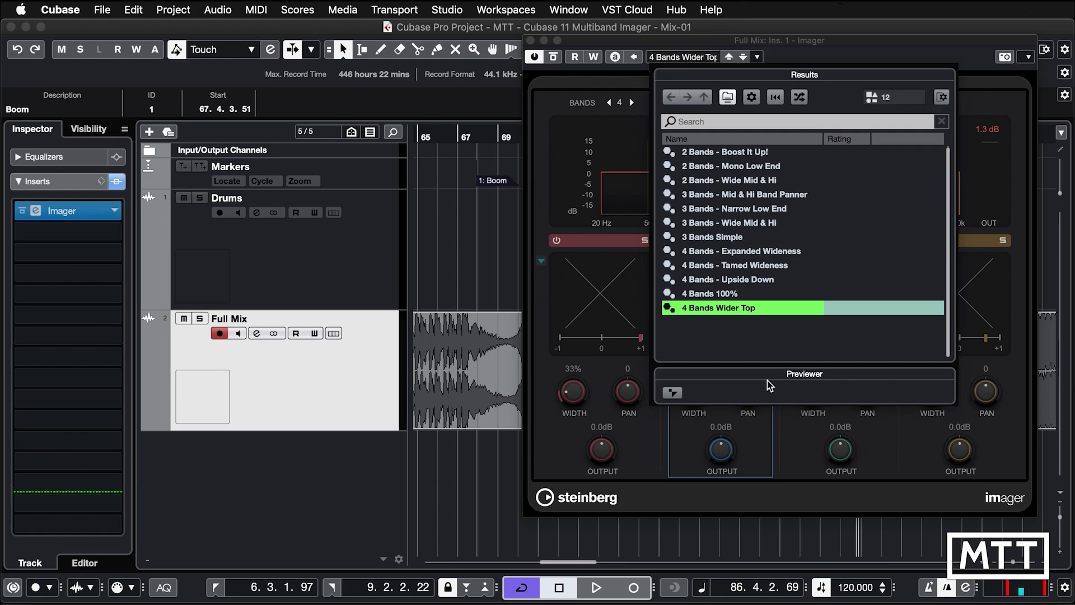
pyautogui.moveTo(803, 334)
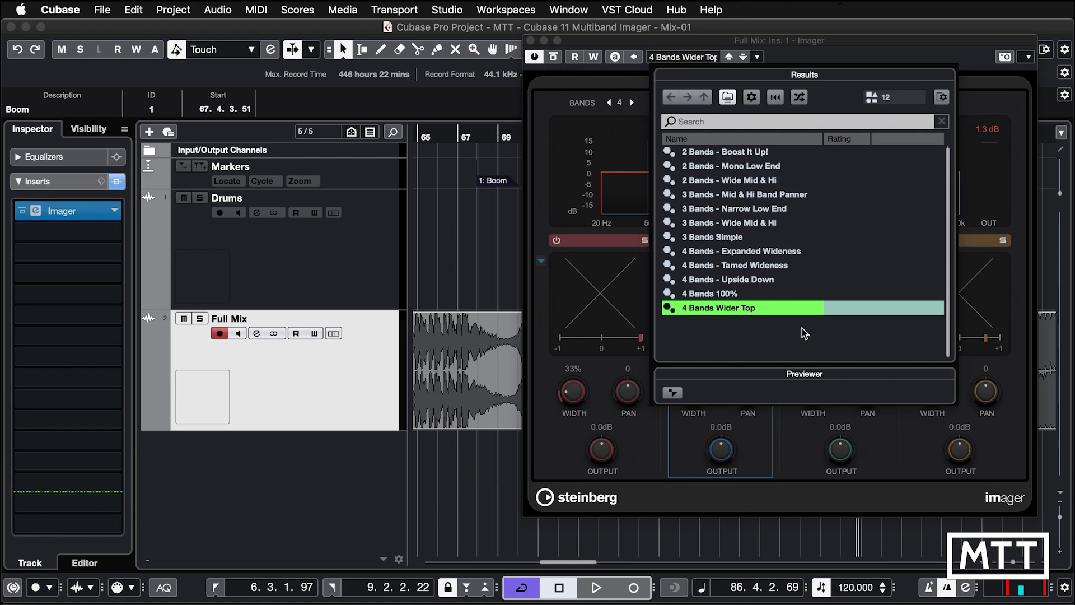
# Load the '4 Bands Wider Top' preset, leaving band widths 33%, 50%, 122% and 173%
pyautogui.doubleClick(719, 307)
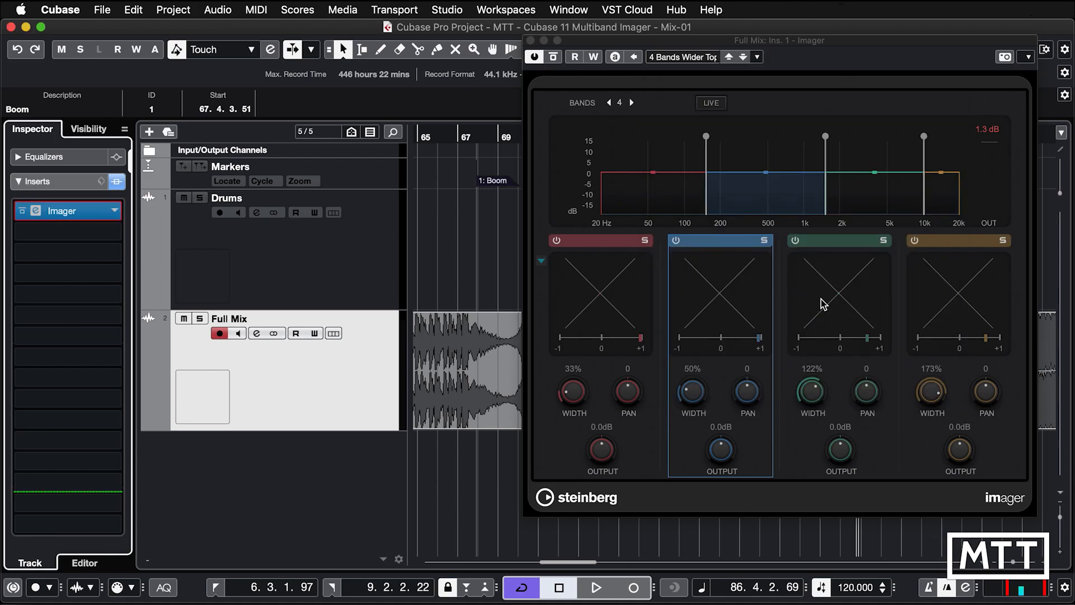
pyautogui.moveTo(961, 395)
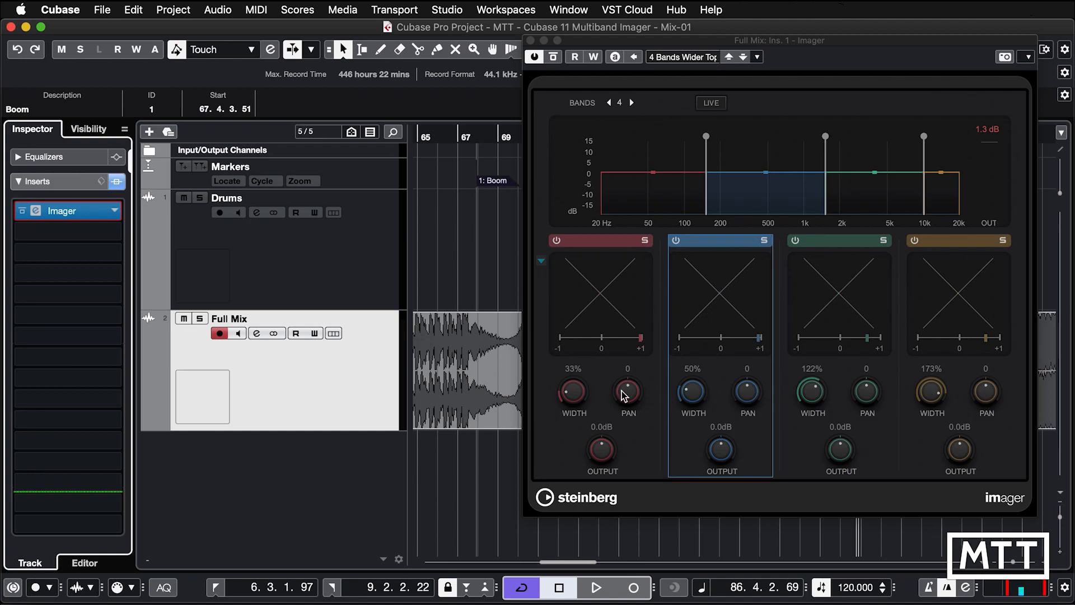
pyautogui.moveTo(573, 405)
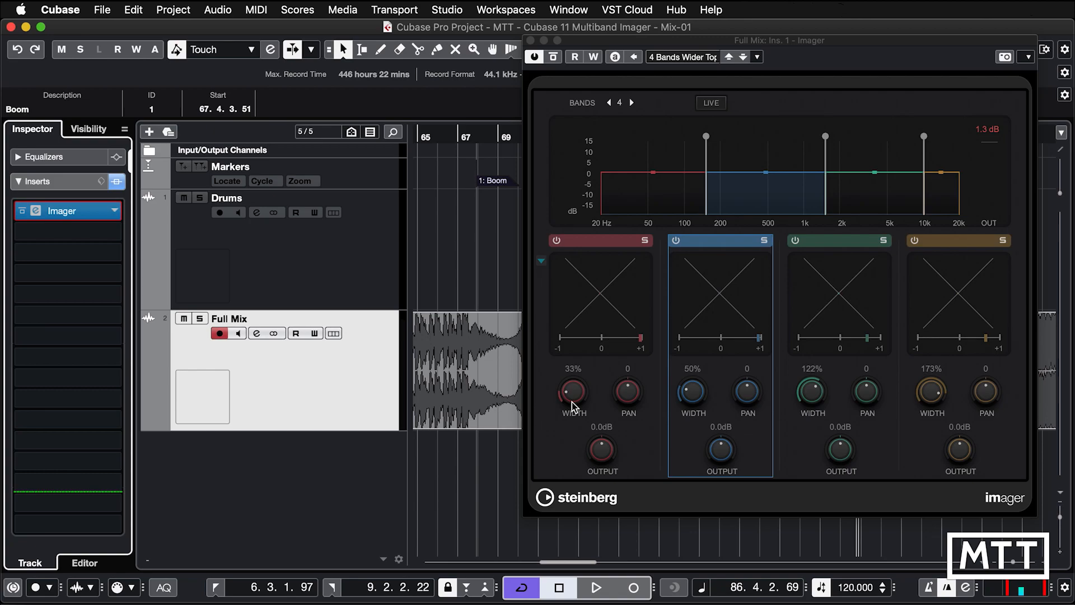
pyautogui.moveTo(842, 365)
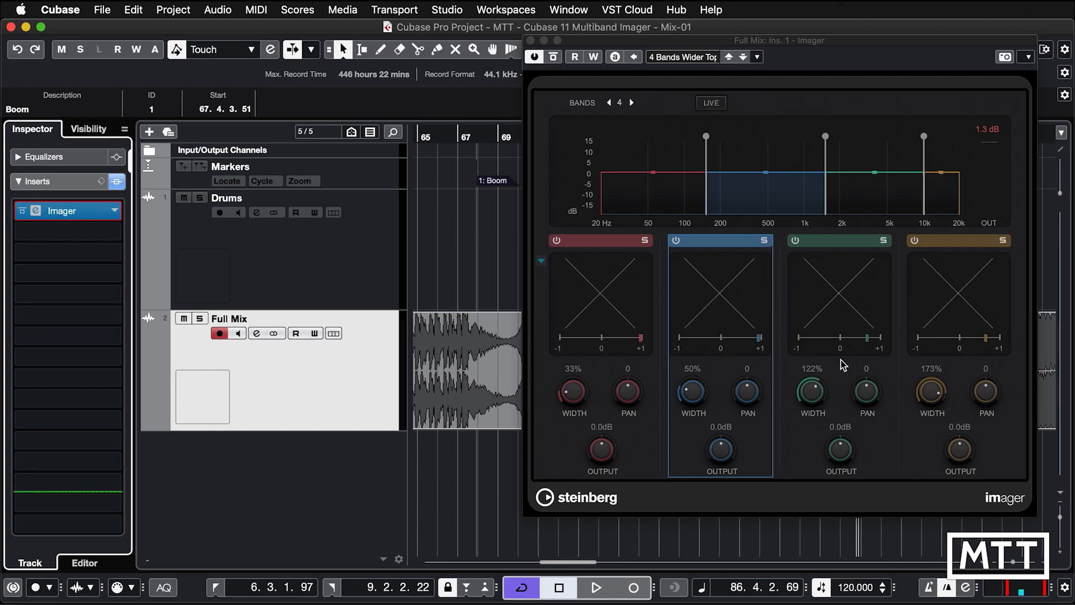